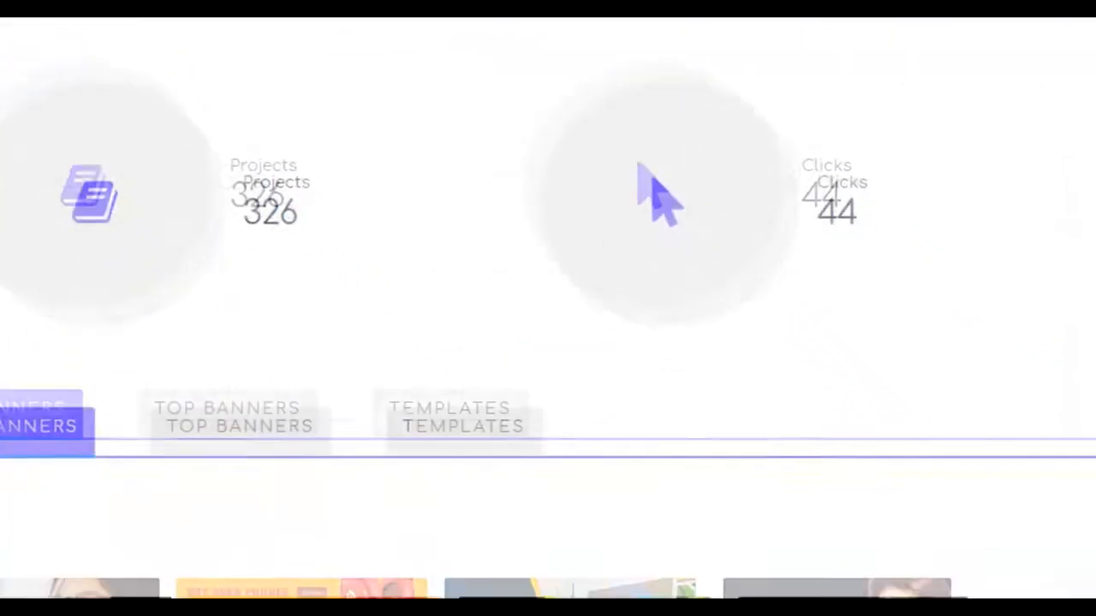
Step: Start a new banner with a single banner as the creative type
scroll(down, 3)
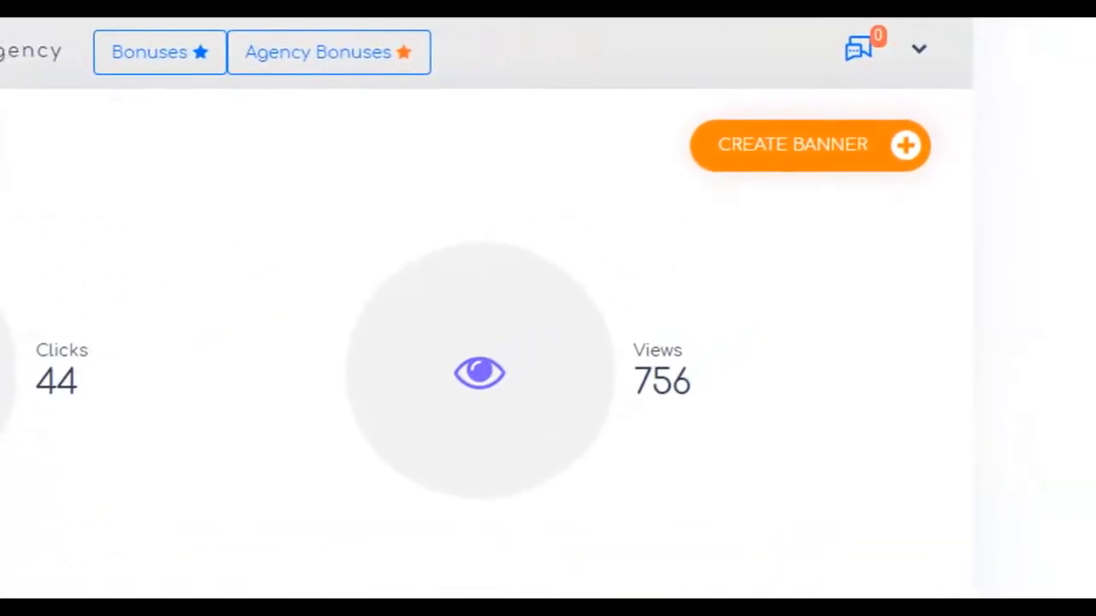
mouse_move(858, 135)
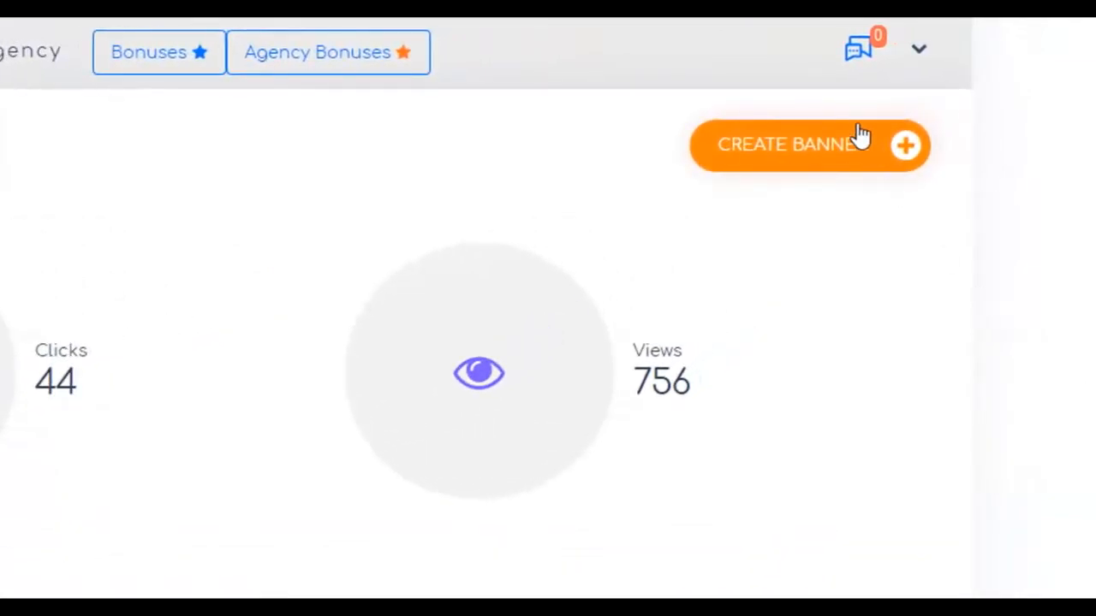
click(788, 144)
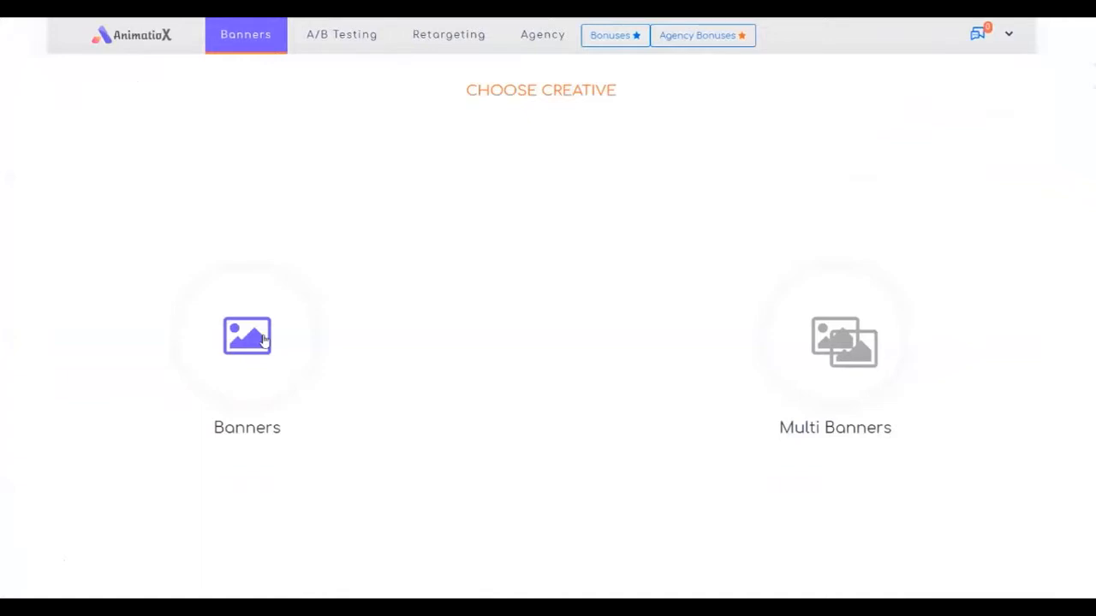
click(246, 335)
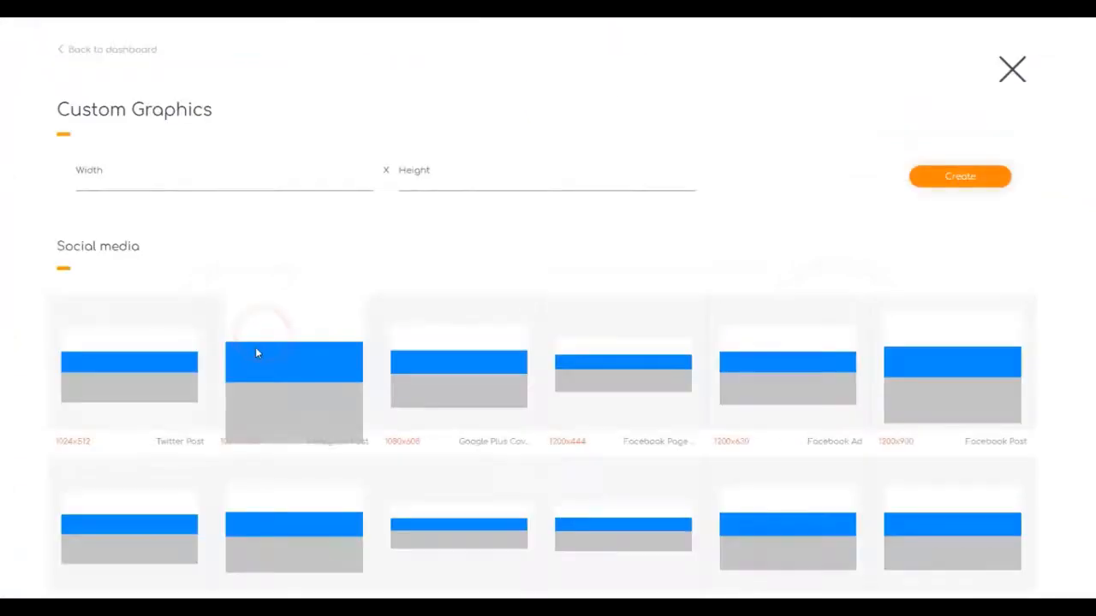
mouse_move(179, 319)
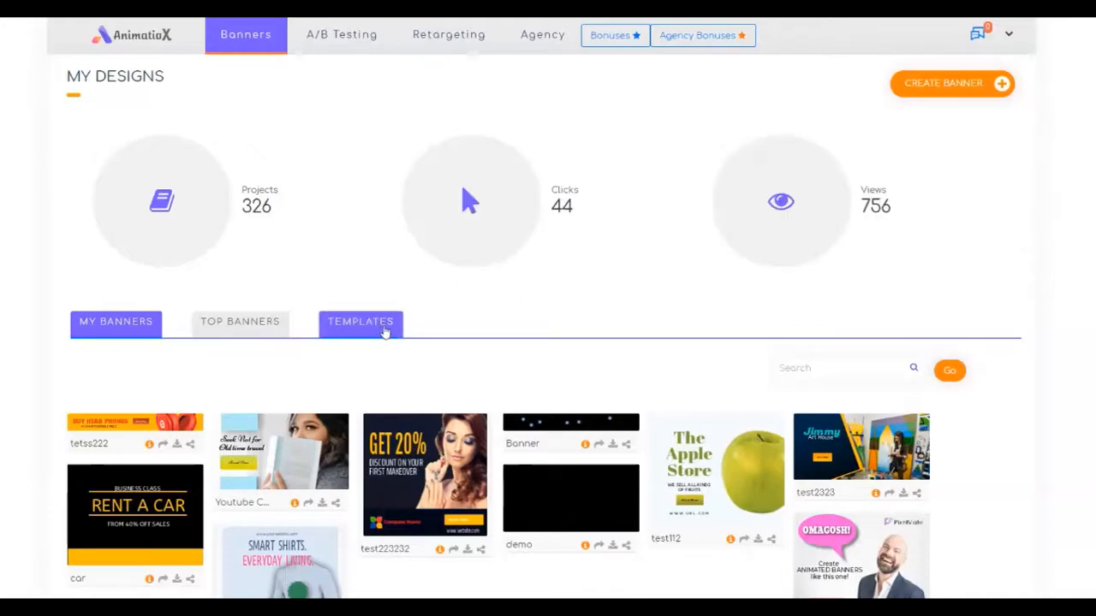
Step: Show the template categories, preview Twitter post templates, then browse back through the category grid
click(361, 321)
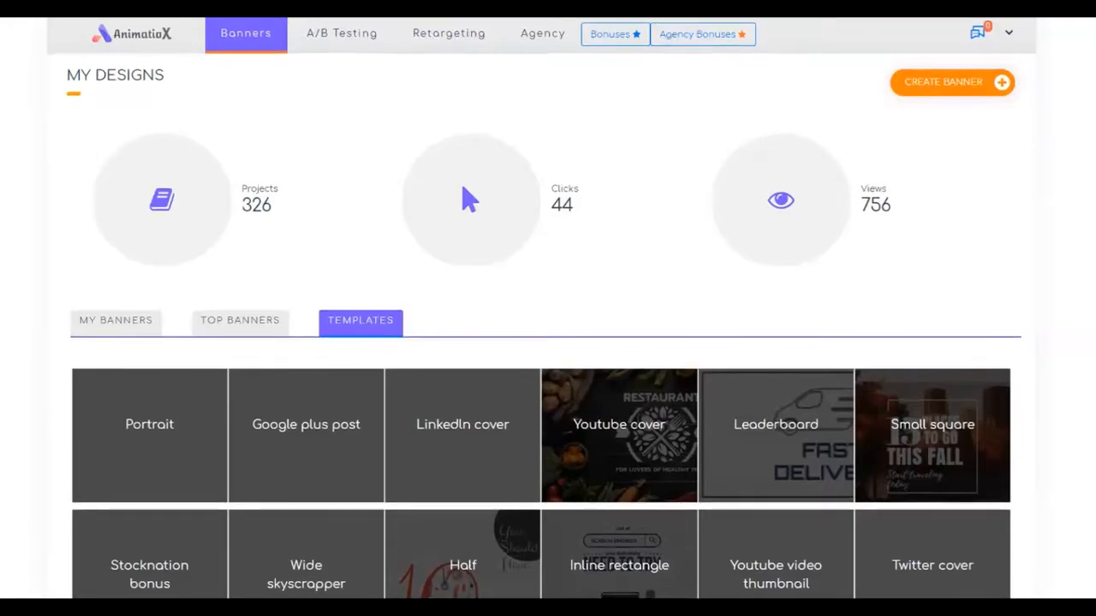
scroll(down, 3)
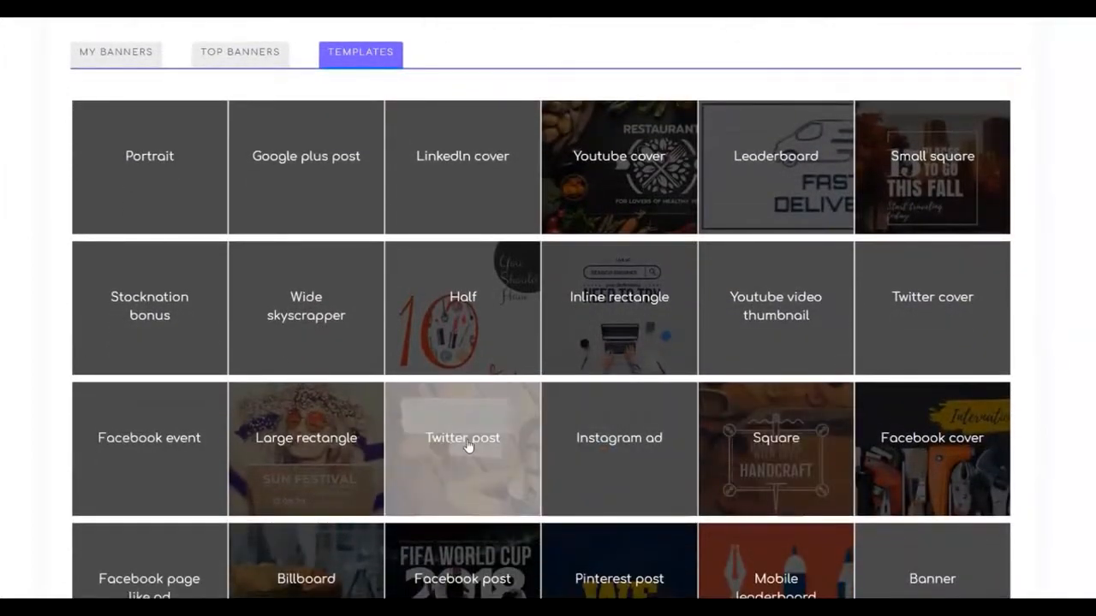
click(462, 437)
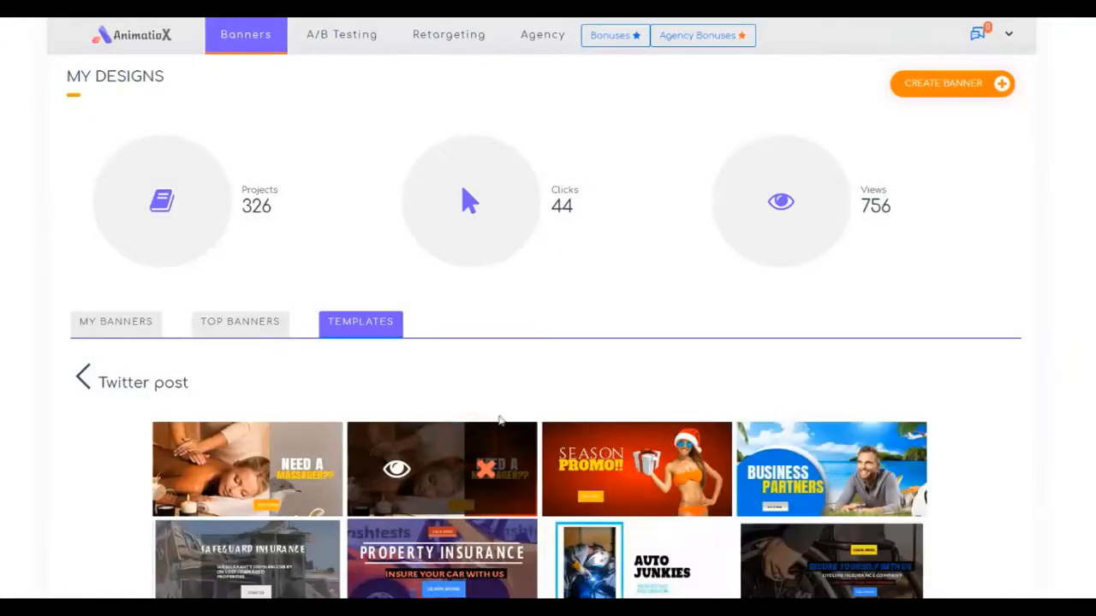
scroll(down, 3)
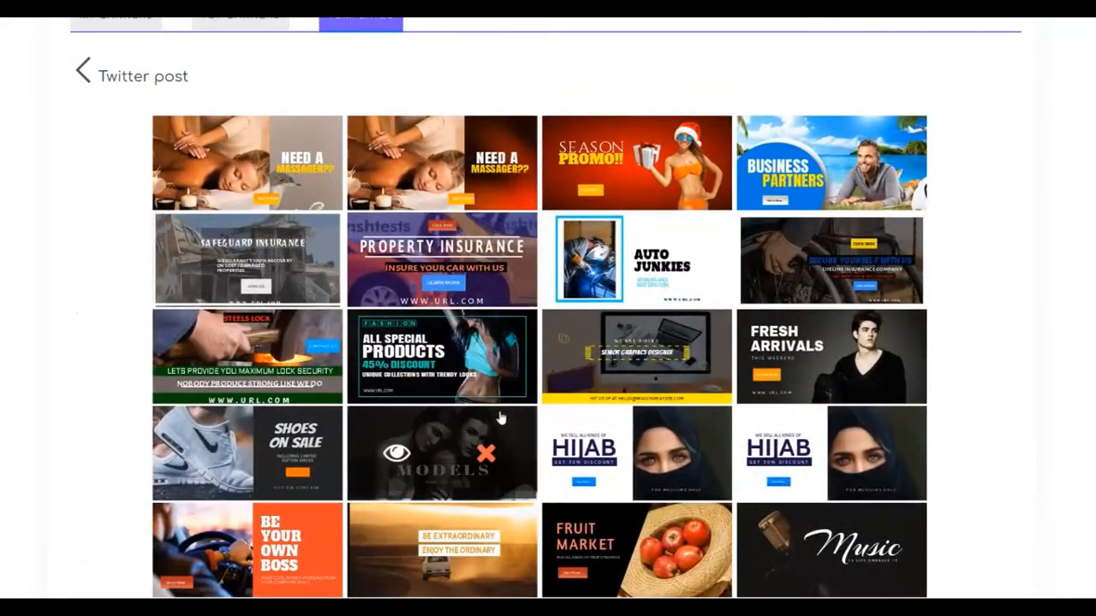
click(82, 71)
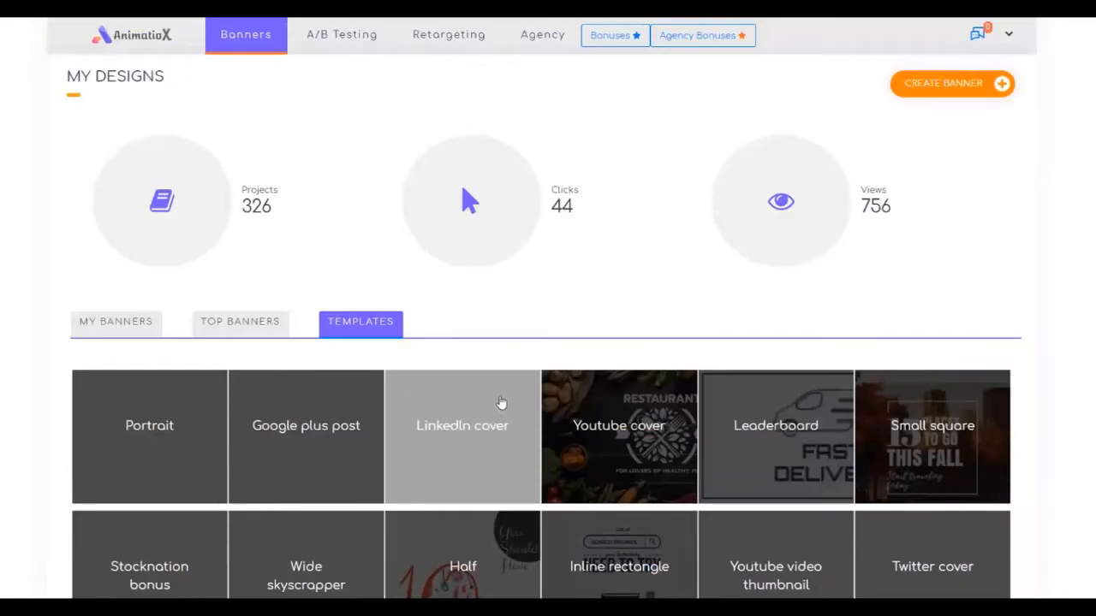
scroll(down, 3)
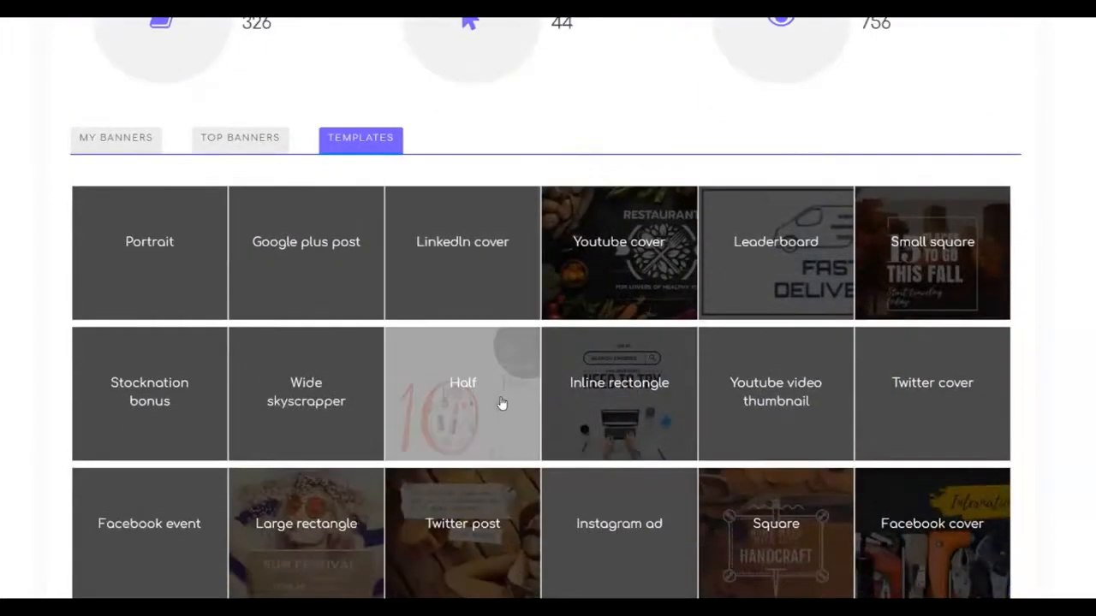
scroll(down, 3)
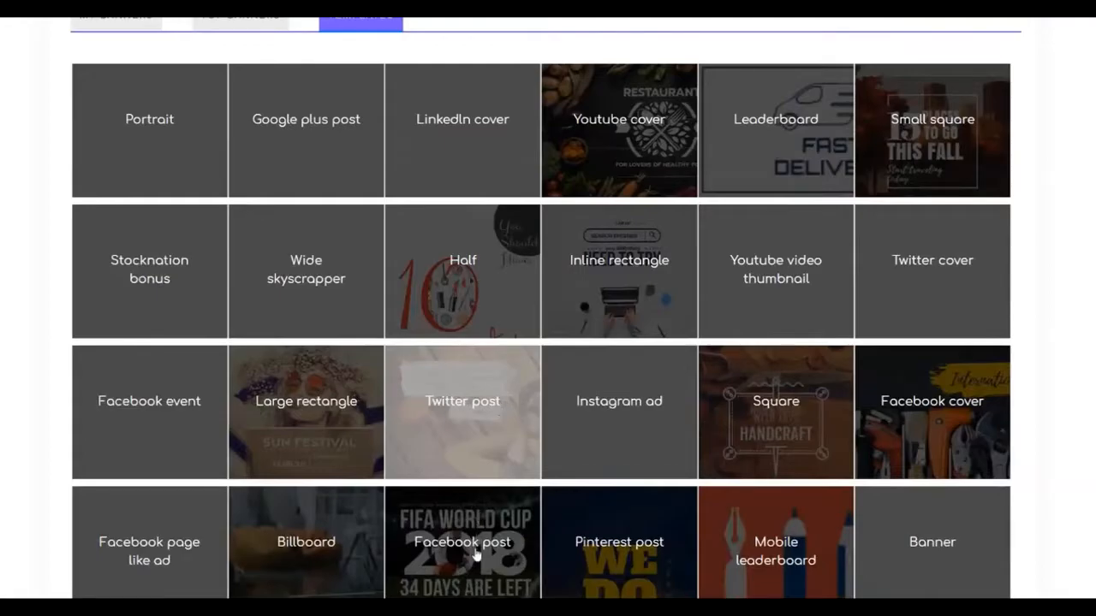
Step: Preview the Facebook post template category
click(462, 542)
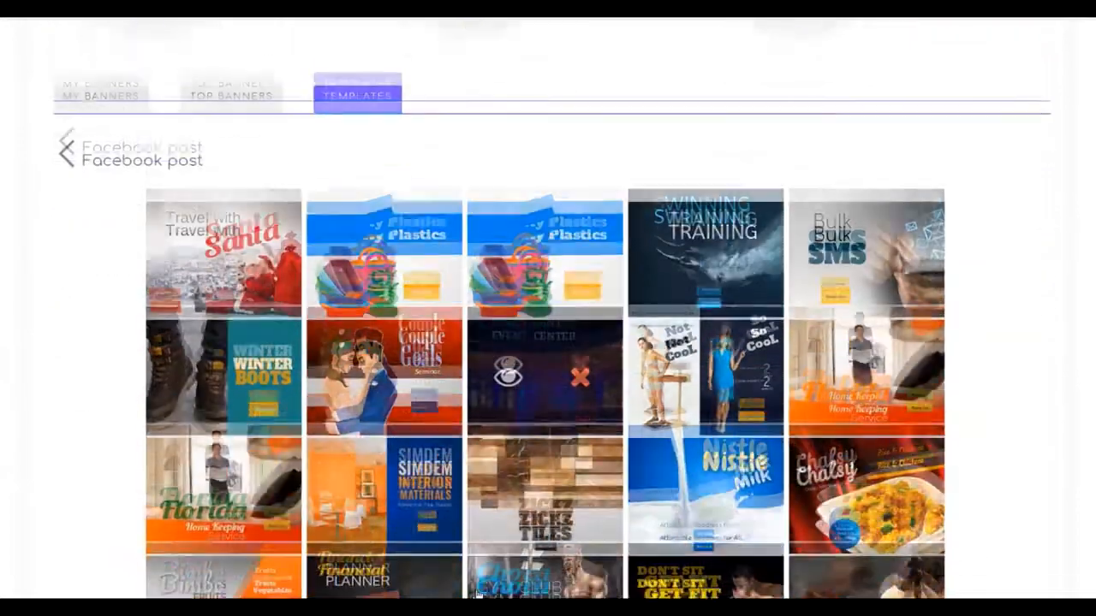
scroll(down, 3)
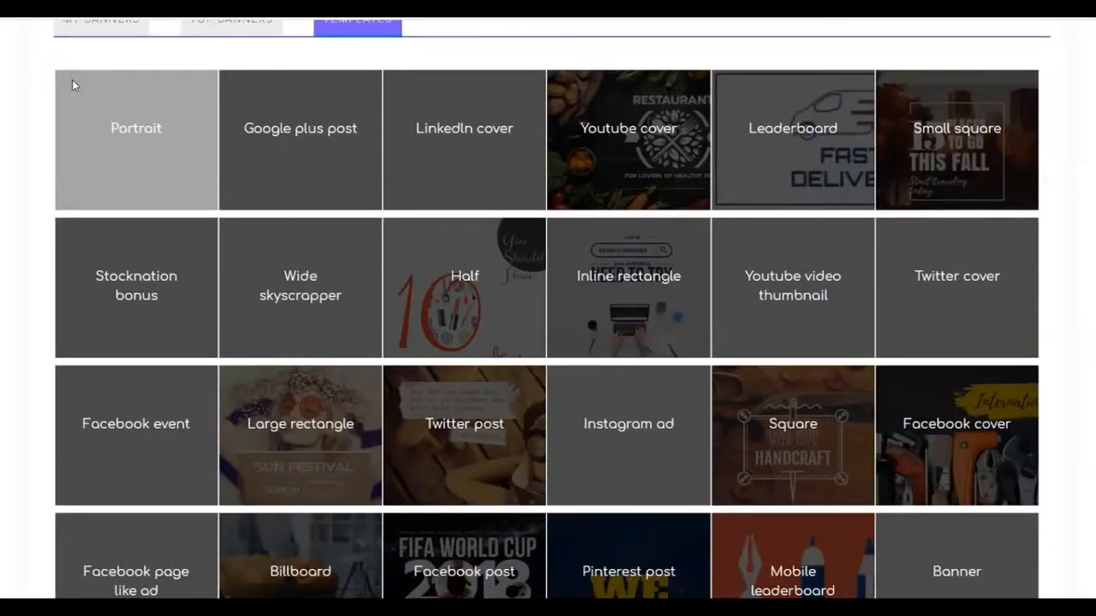
mouse_move(945, 147)
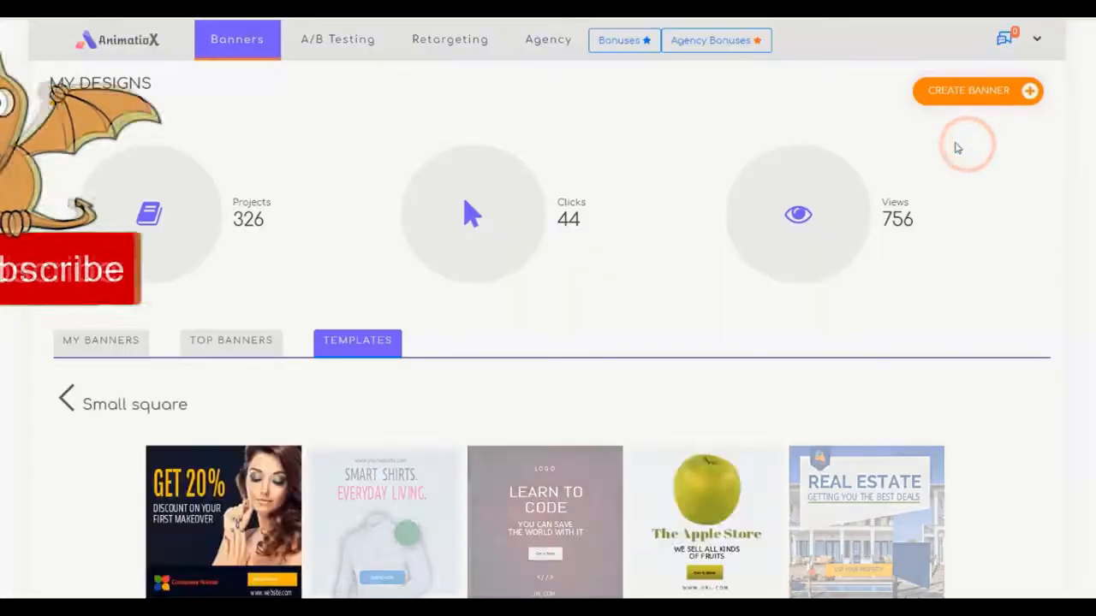
Step: Scroll the Small square templates and enlarge the Real Estate design
scroll(down, 3)
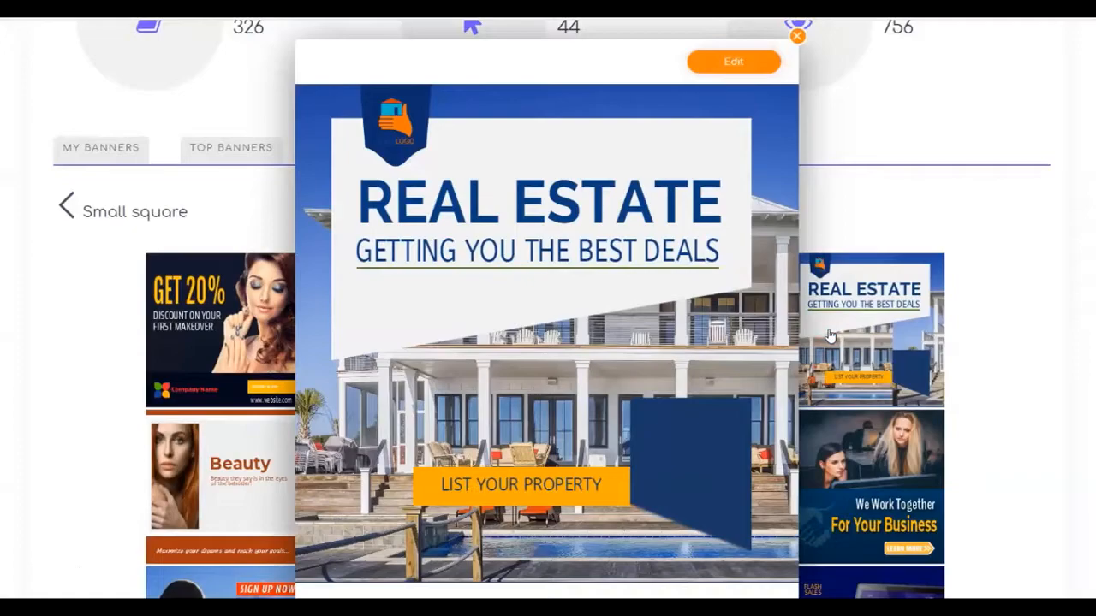
mouse_move(729, 78)
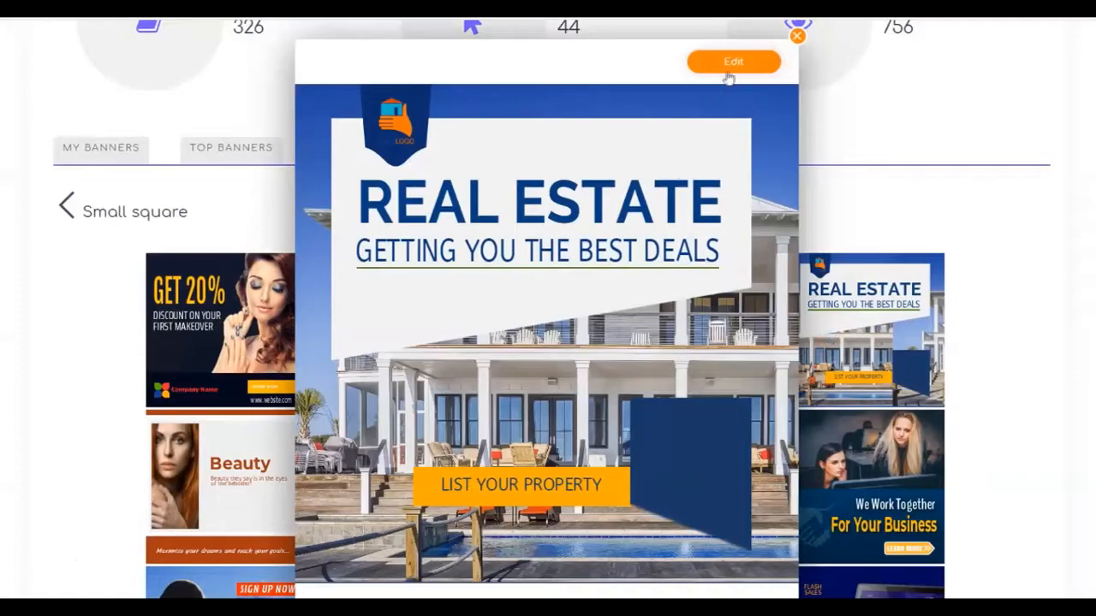
click(733, 61)
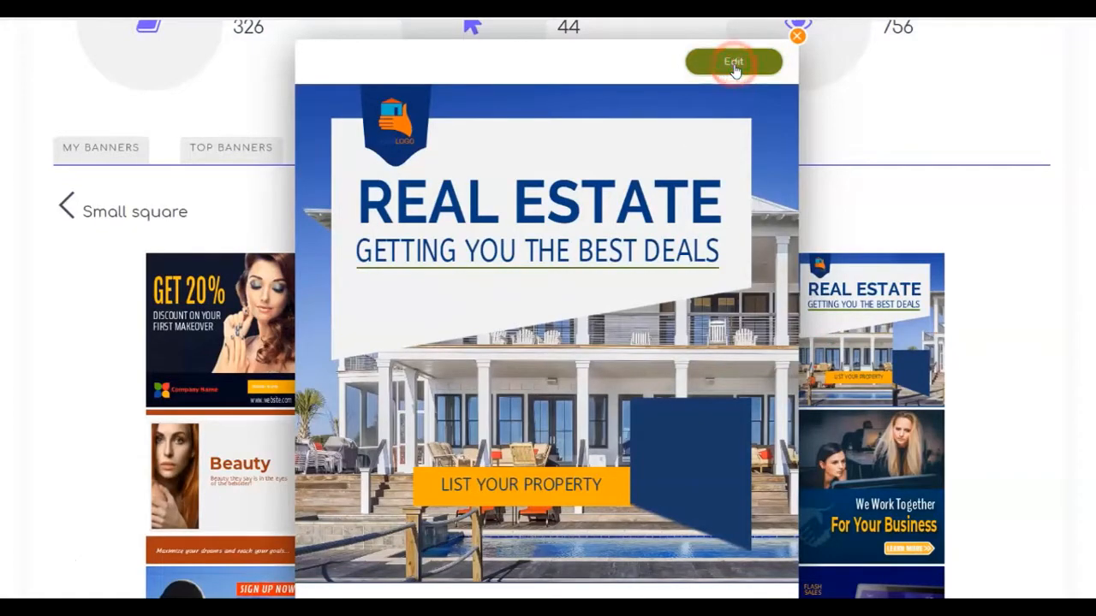
Step: Open the Real Estate template in the editor and set its background to dark purple
click(733, 62)
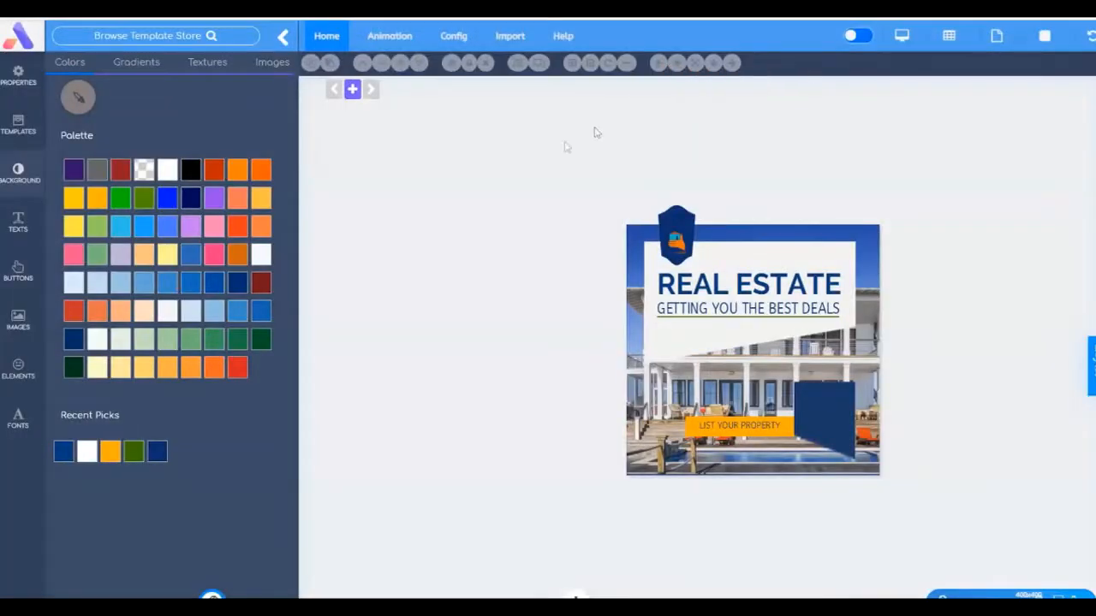
mouse_move(526, 232)
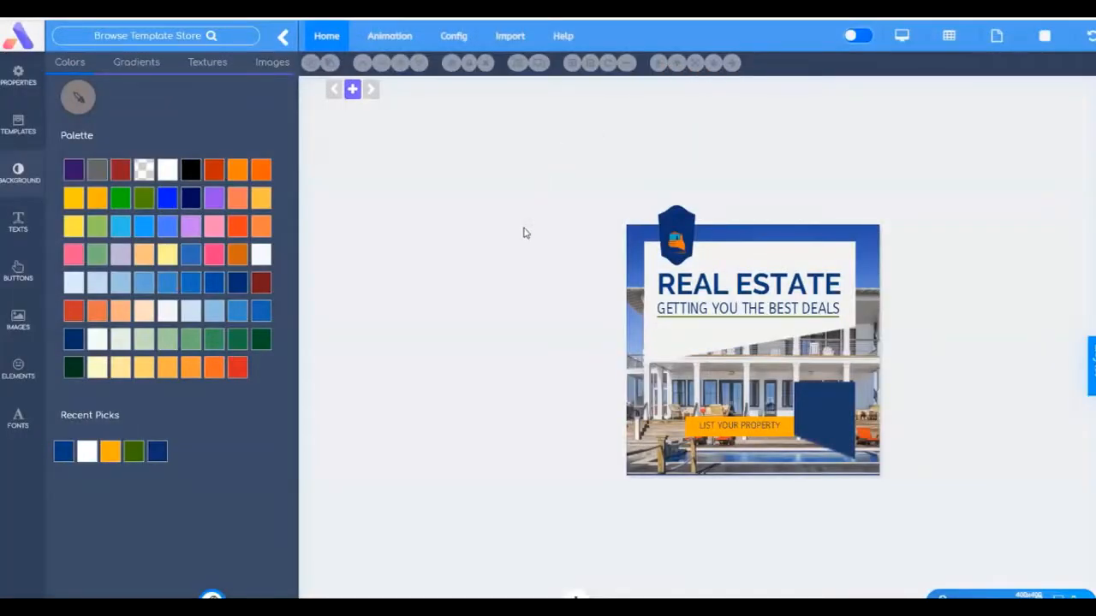
mouse_move(504, 227)
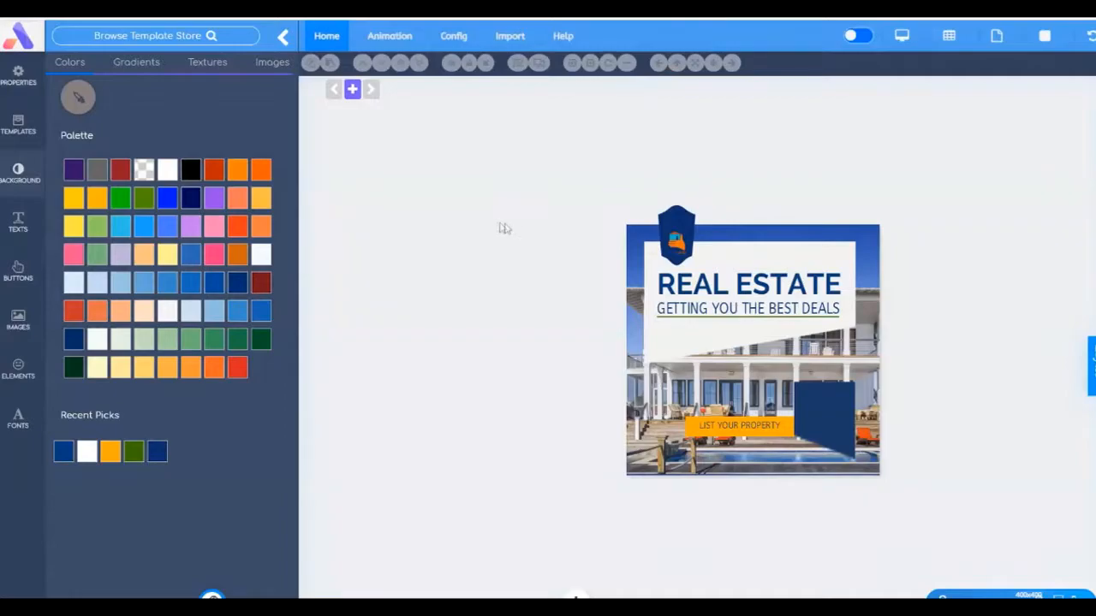
click(76, 169)
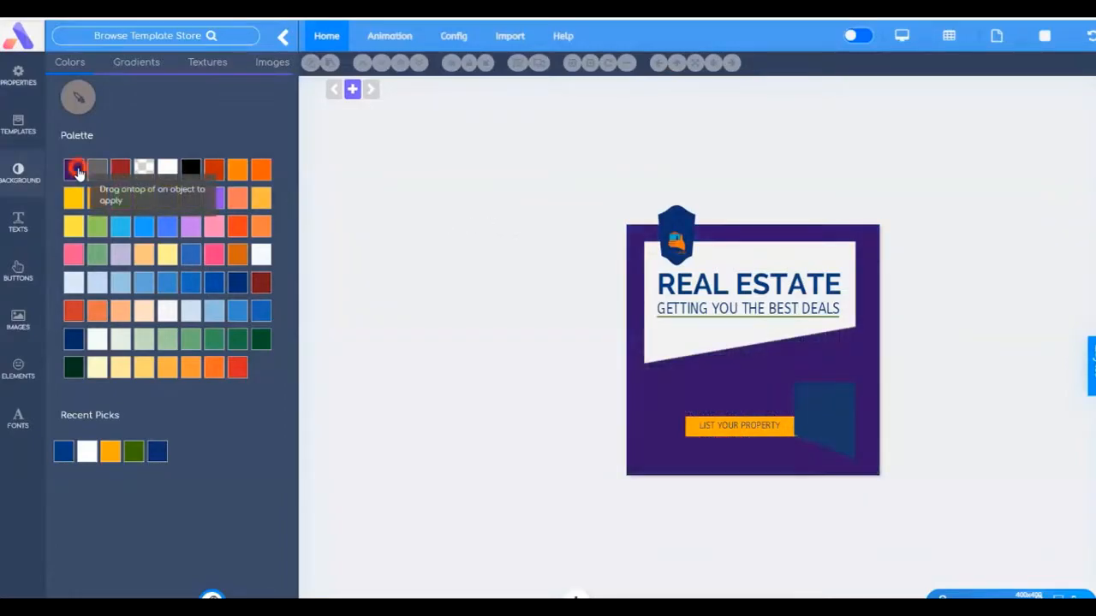
click(136, 61)
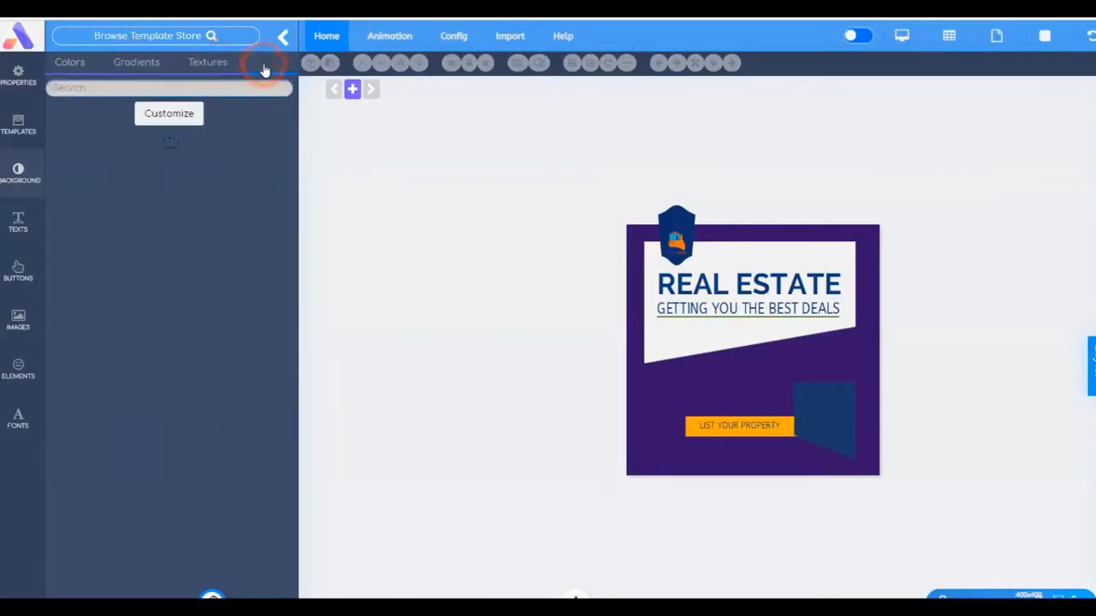
Step: Set the banner background to the butterfly photo from the background images
click(273, 62)
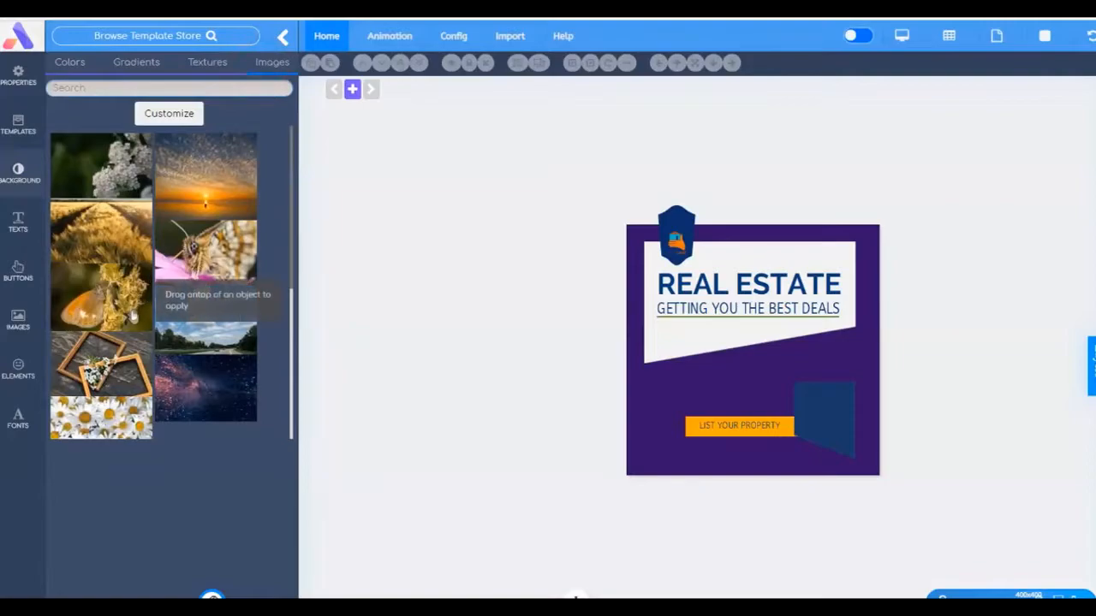
click(101, 266)
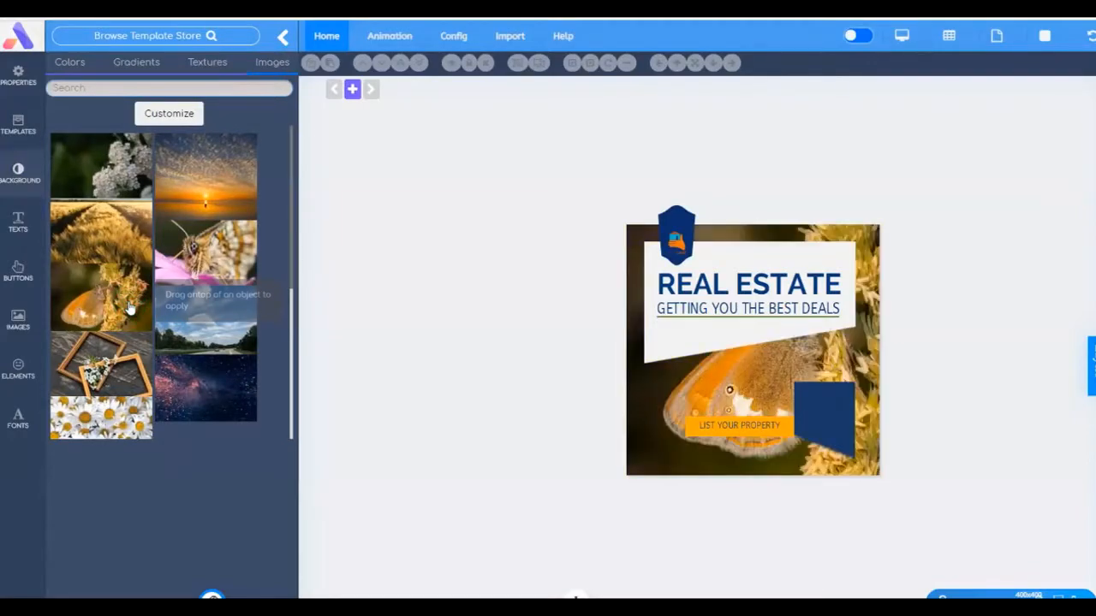
mouse_move(18, 222)
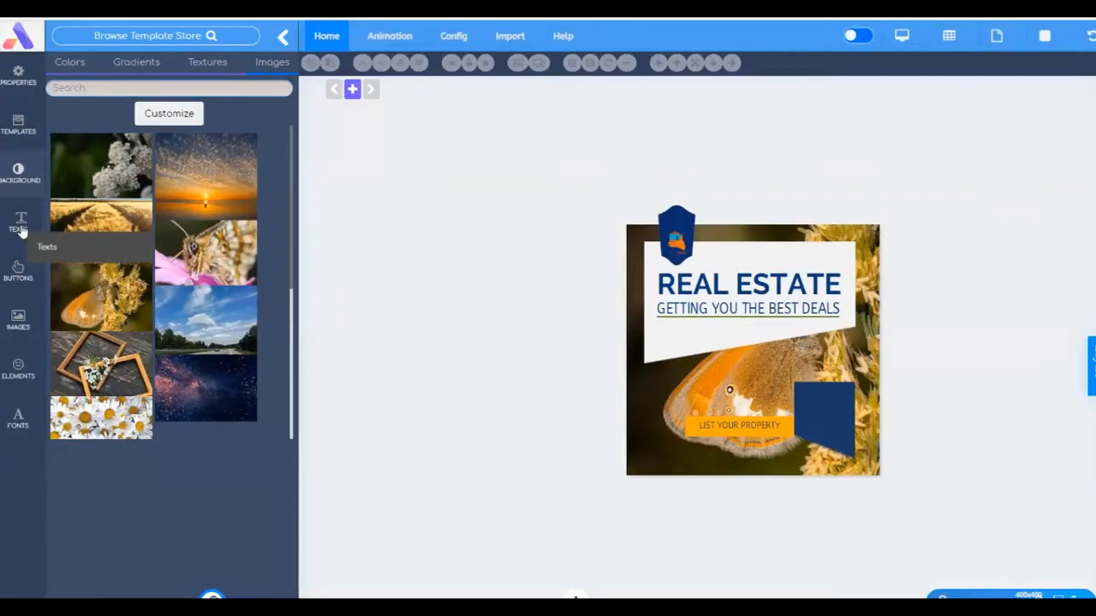
click(18, 317)
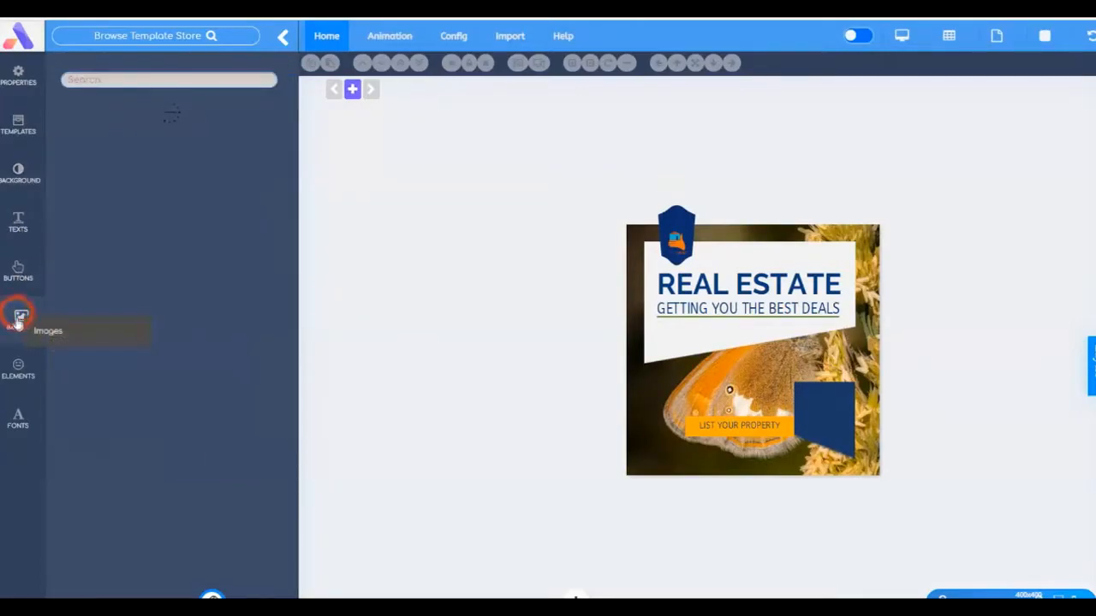
Step: Apply the beach house photo as the banner background
click(18, 317)
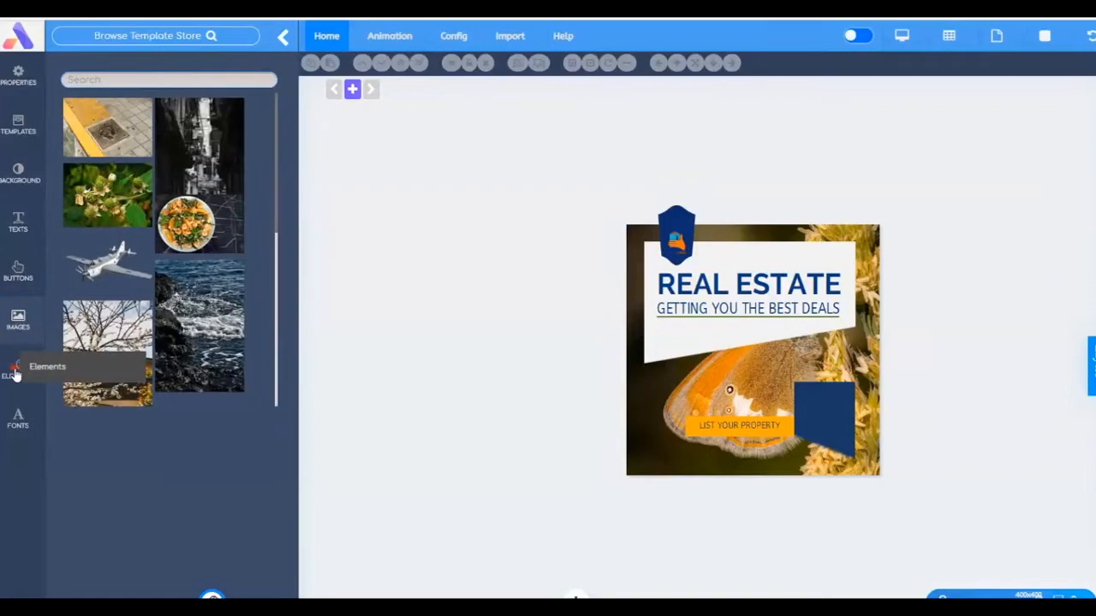
click(17, 370)
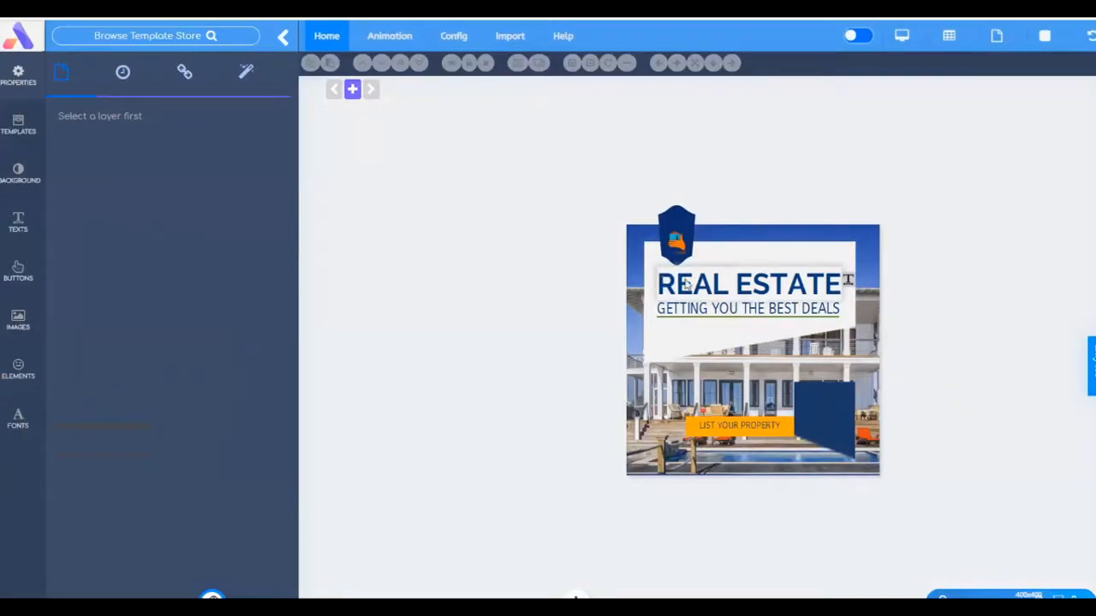
Step: Change the REAL ESTATE heading text to 'Toms Realty'
click(740, 284)
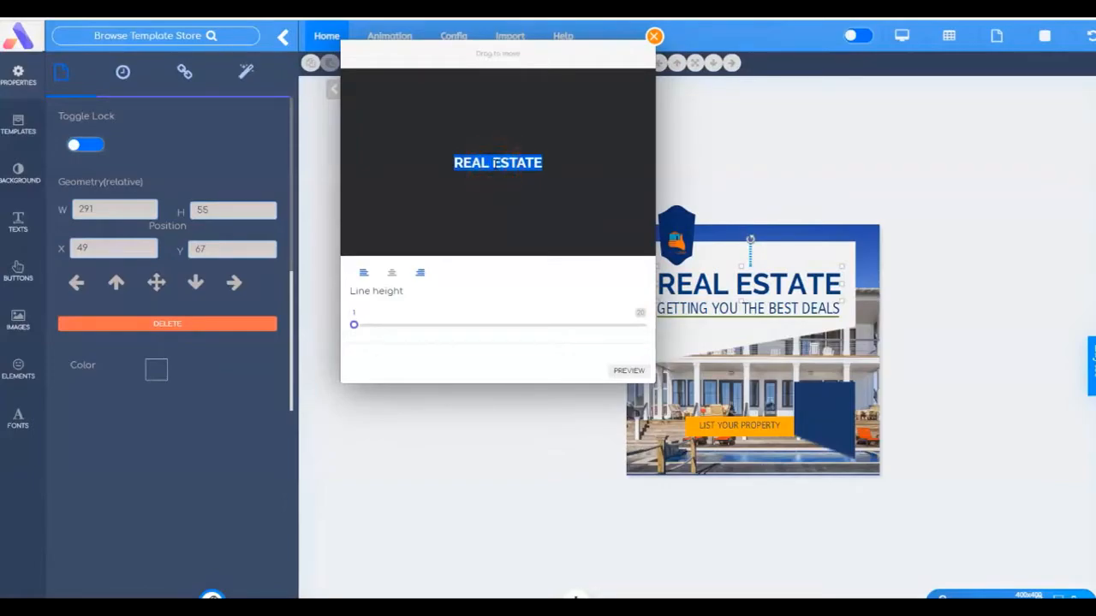
text(Toms Realt)
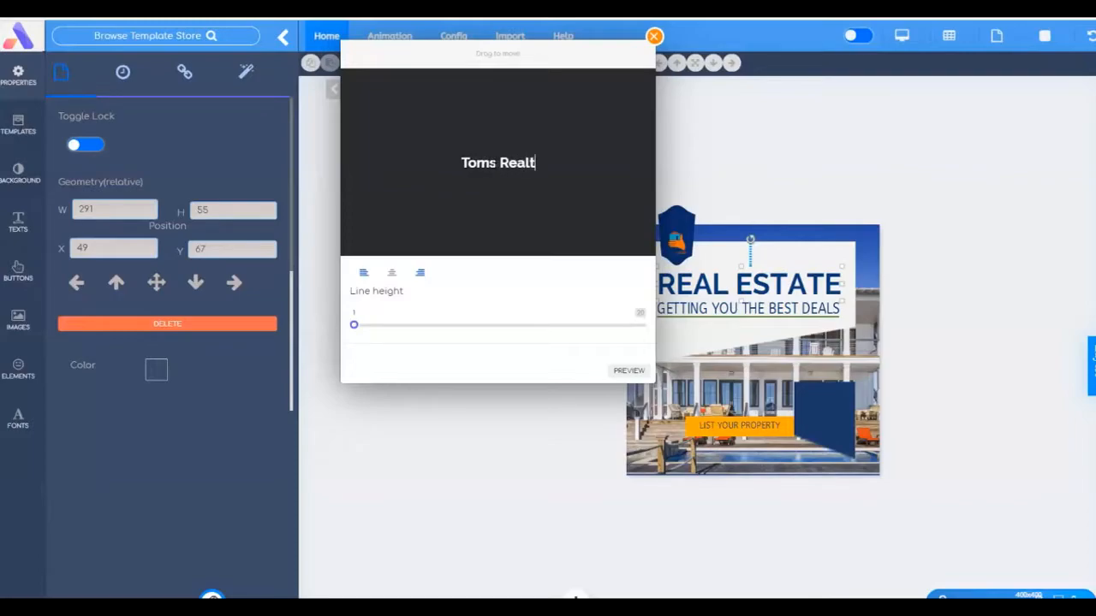
text(y)
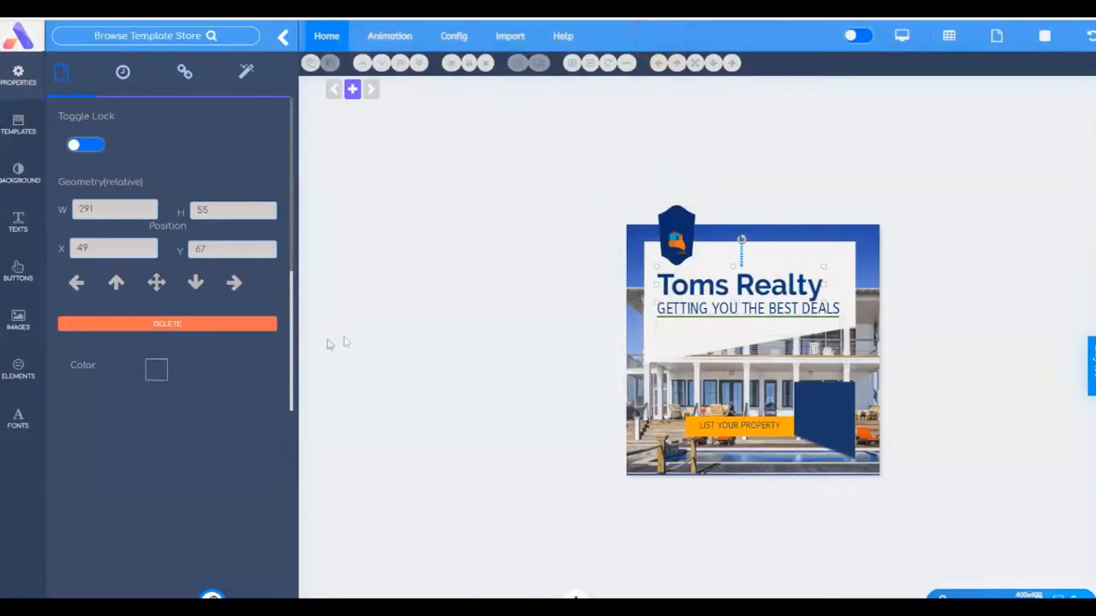
mouse_move(925, 478)
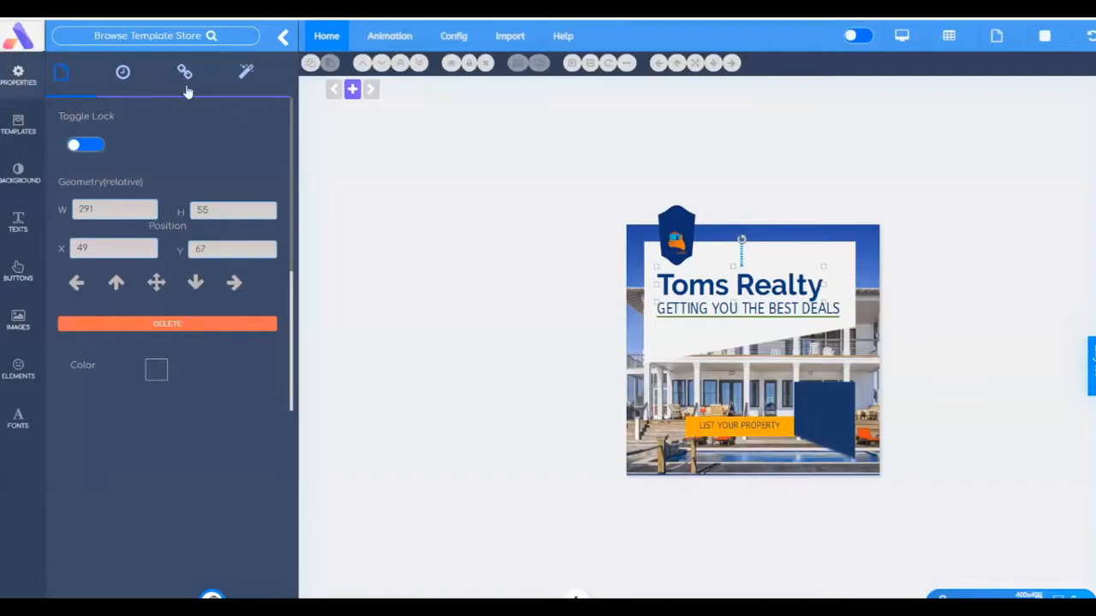
Step: Add an entrance effect to the Toms Realty heading from the animation settings
click(123, 72)
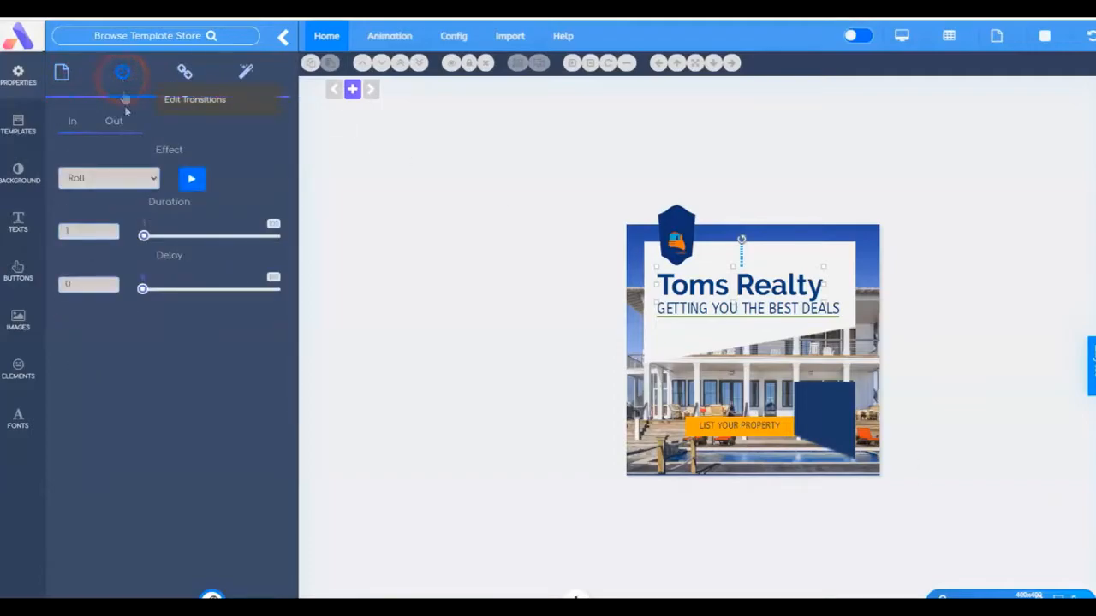
click(109, 178)
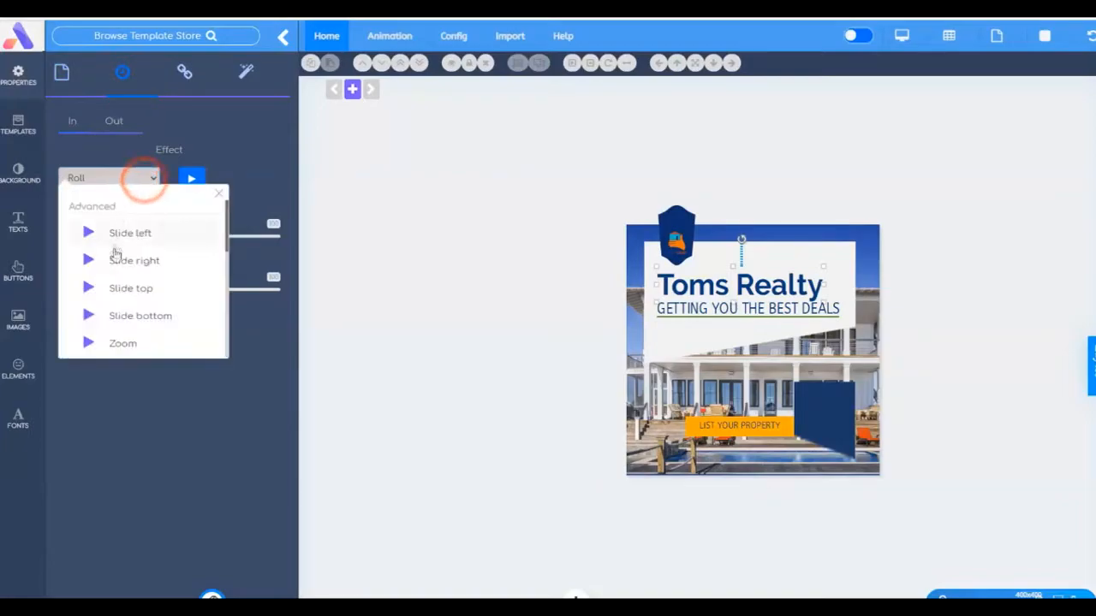
click(135, 260)
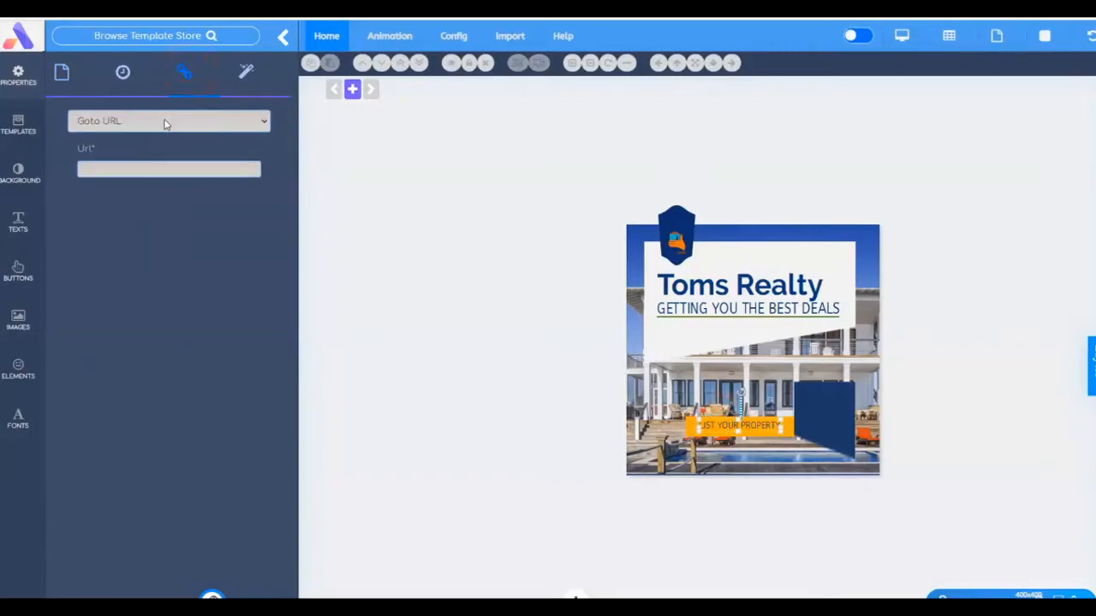
Step: Deselect the LIST YOUR PROPERTY button so no layer is selected
click(169, 169)
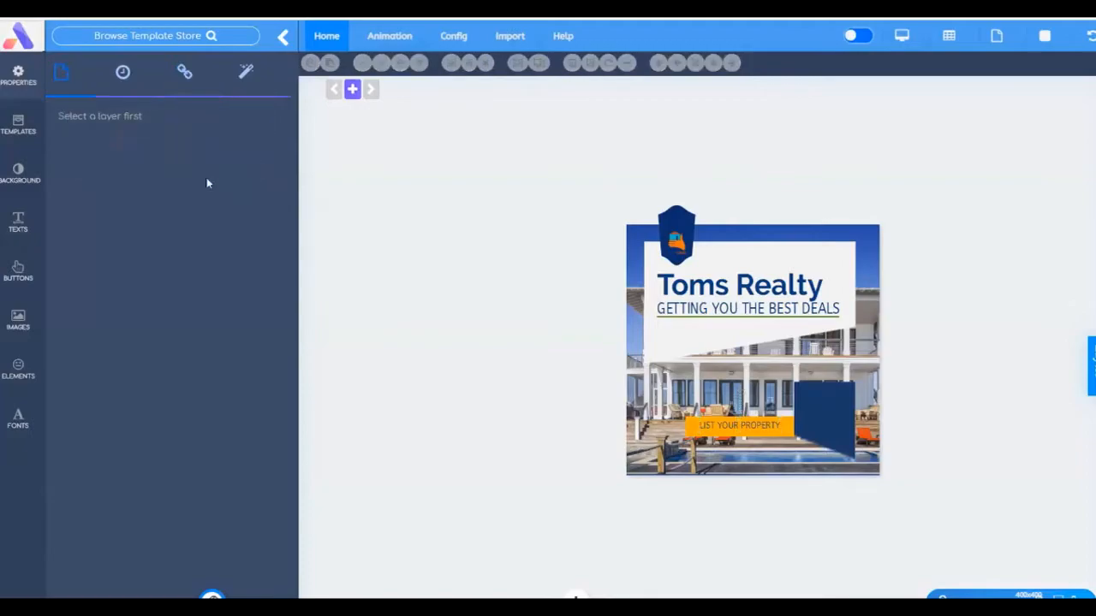
mouse_move(478, 463)
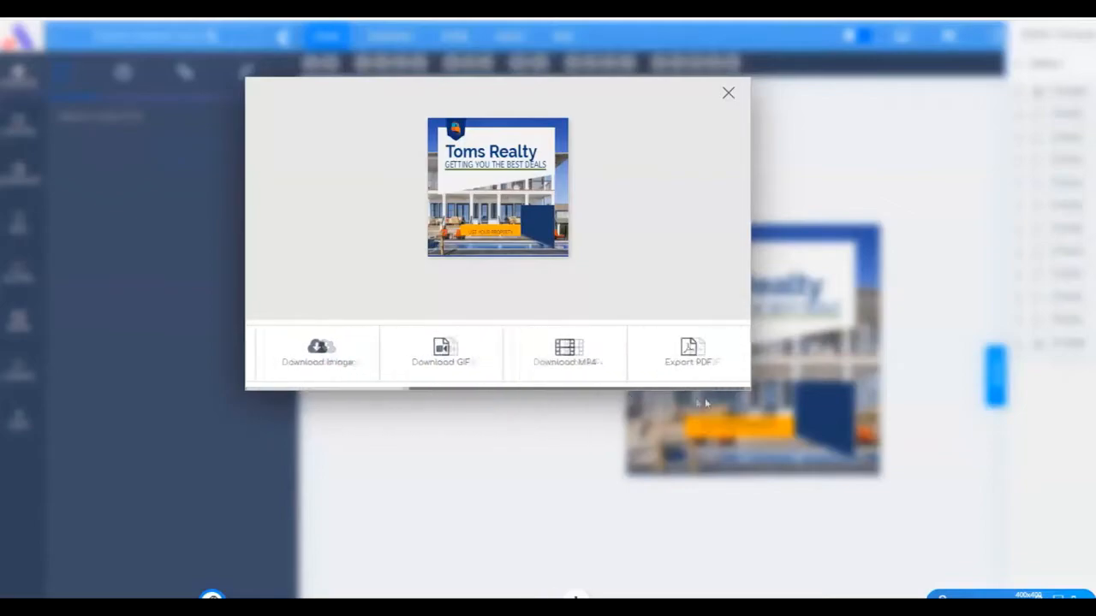
Step: Return from the editor to the My Designs dashboard listing the Toms Realty banner
click(728, 92)
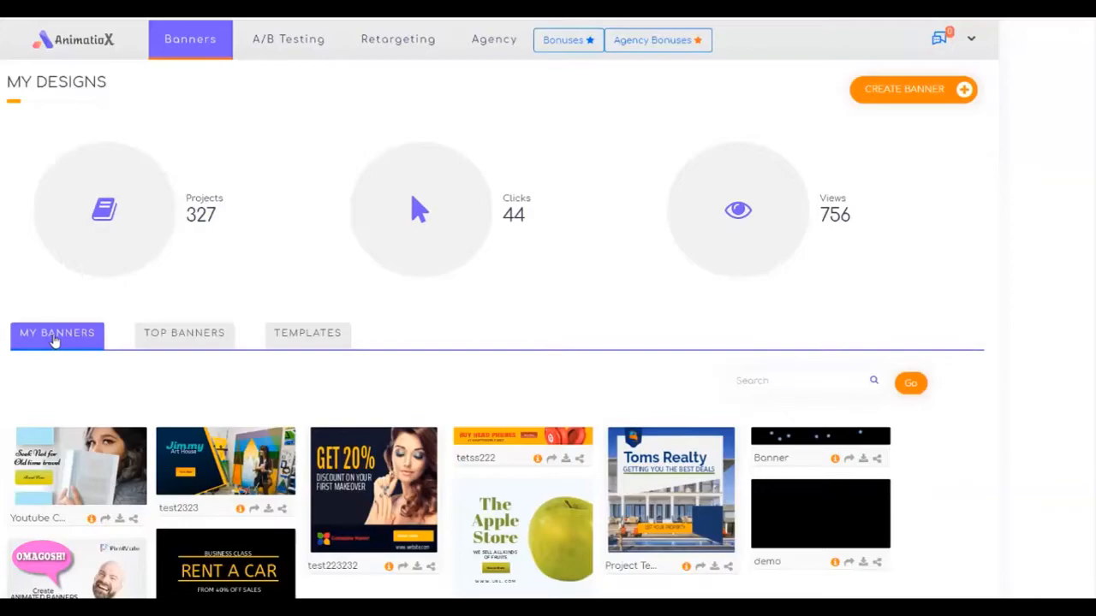
click(184, 333)
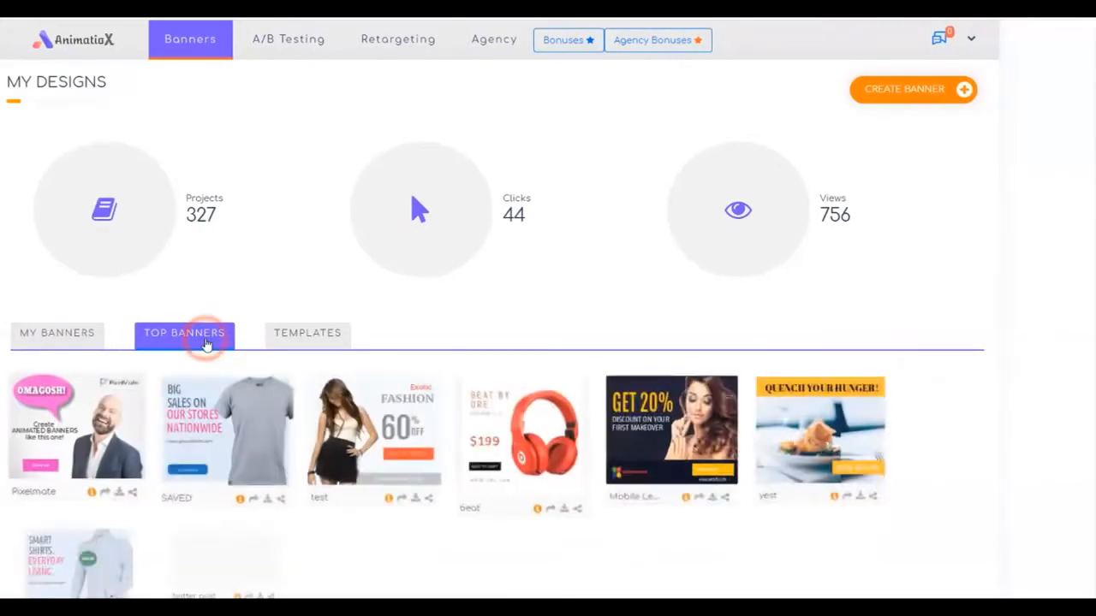
click(57, 333)
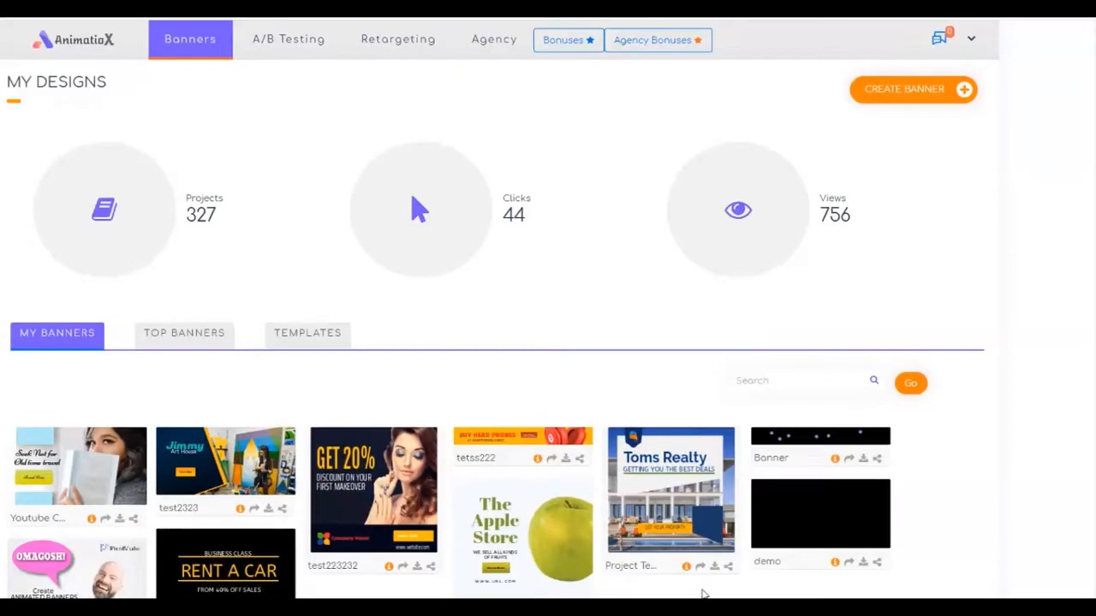
mouse_move(671, 492)
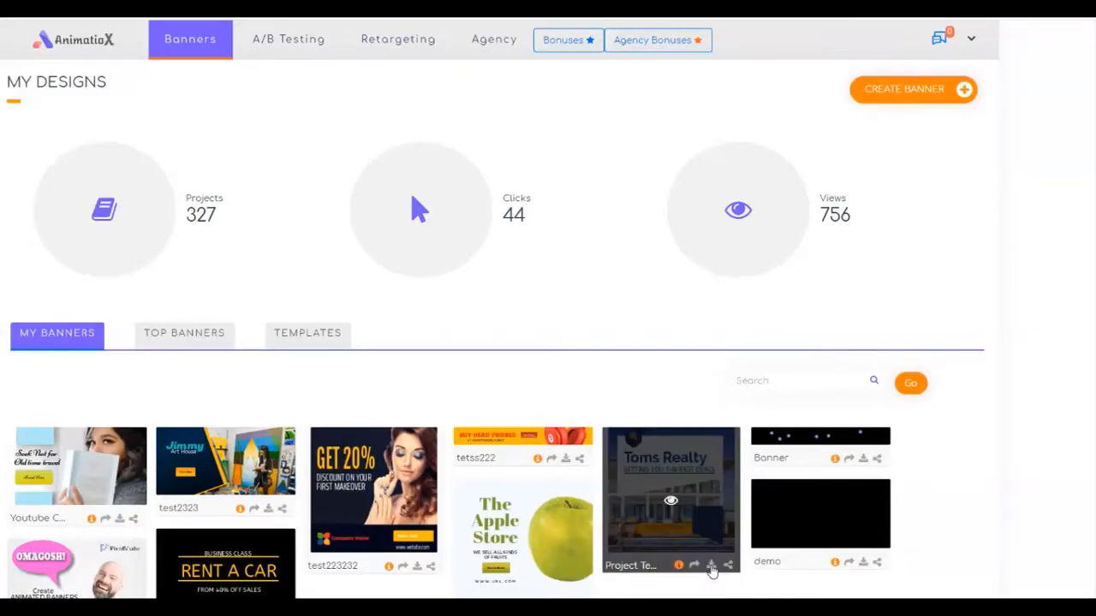
click(712, 568)
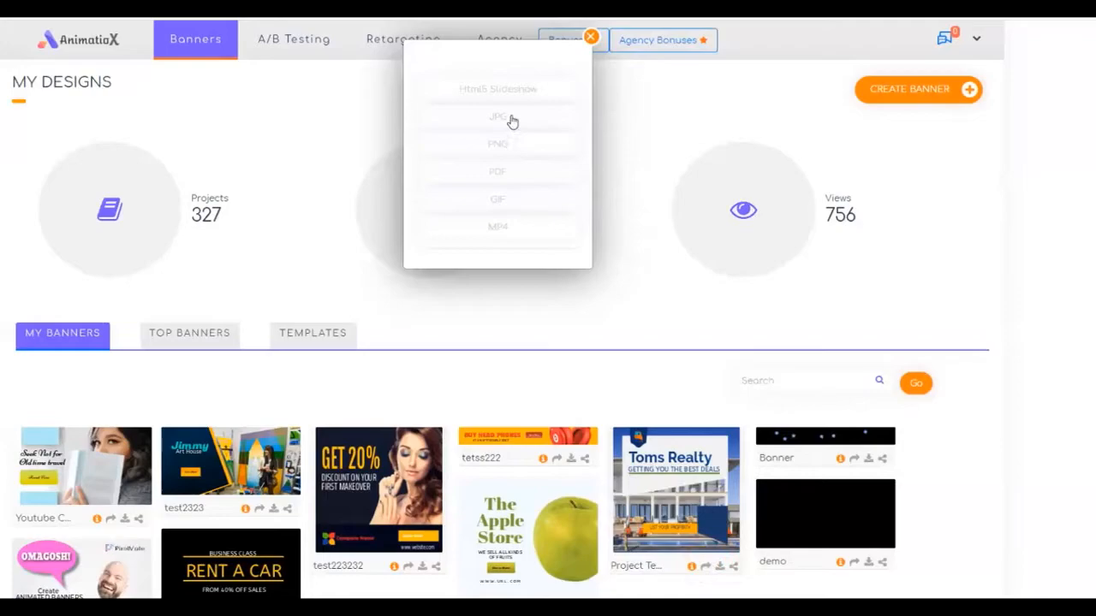
mouse_move(517, 221)
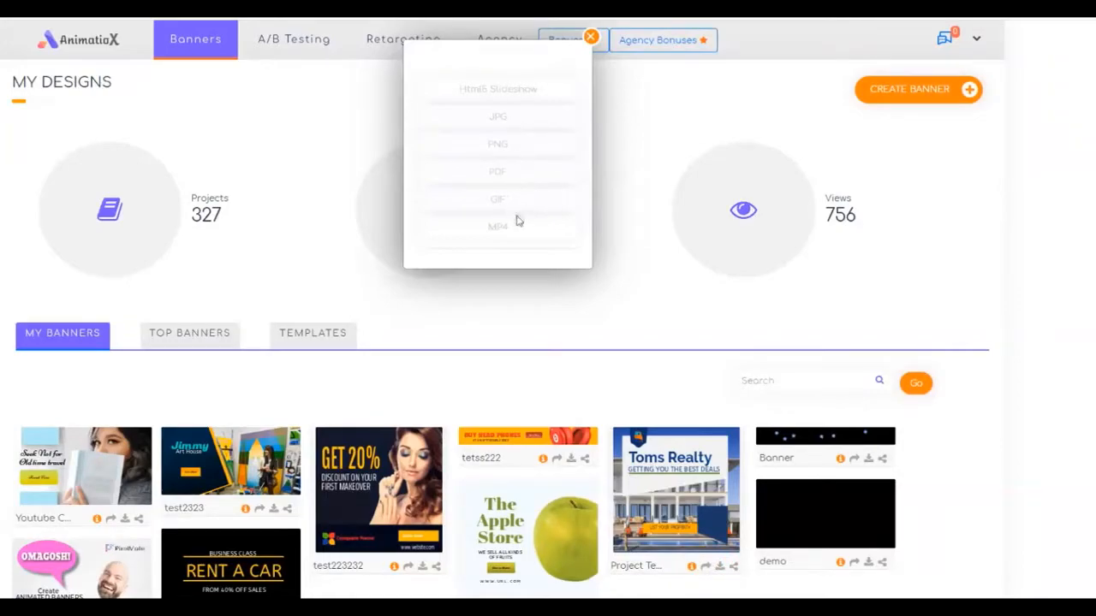
mouse_move(516, 255)
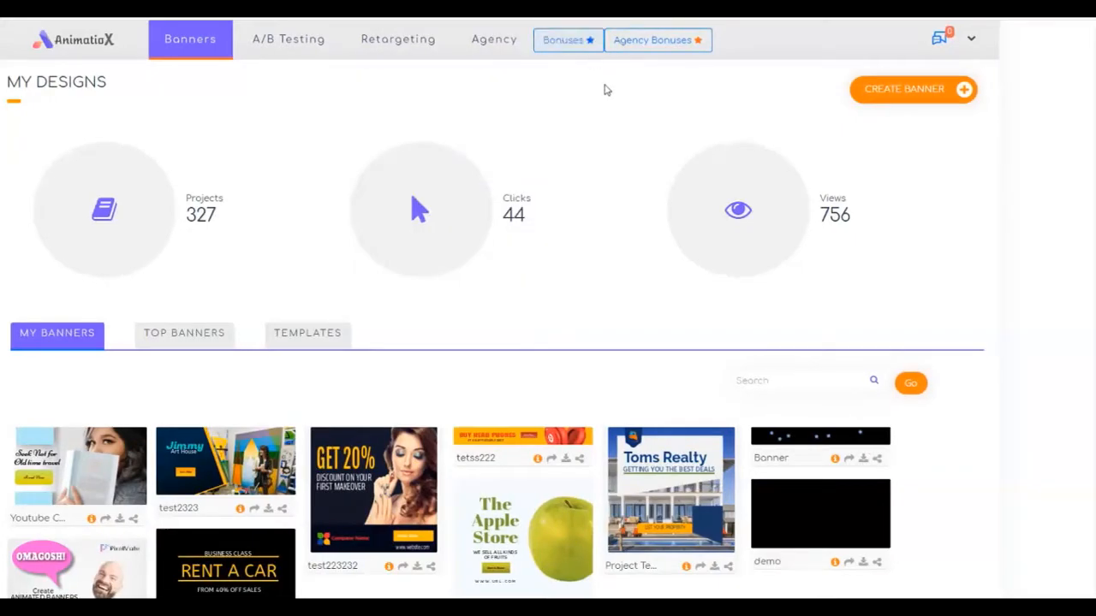
mouse_move(387, 298)
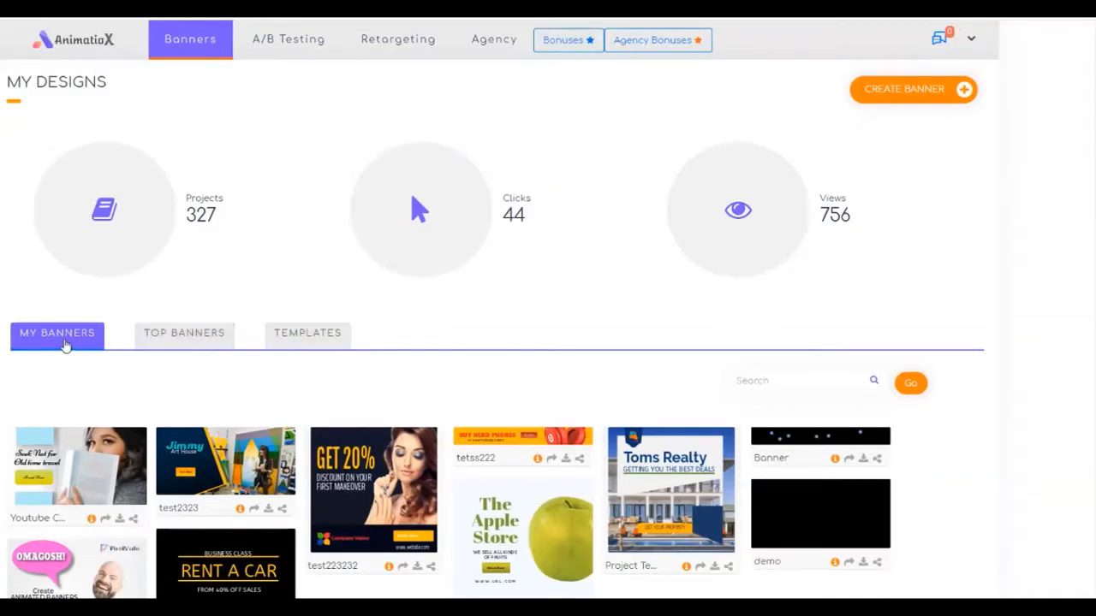
Step: Check the Mobile Leaderboard banner's views, clicks and traffic sources in Top Banners, then close its stats
click(183, 333)
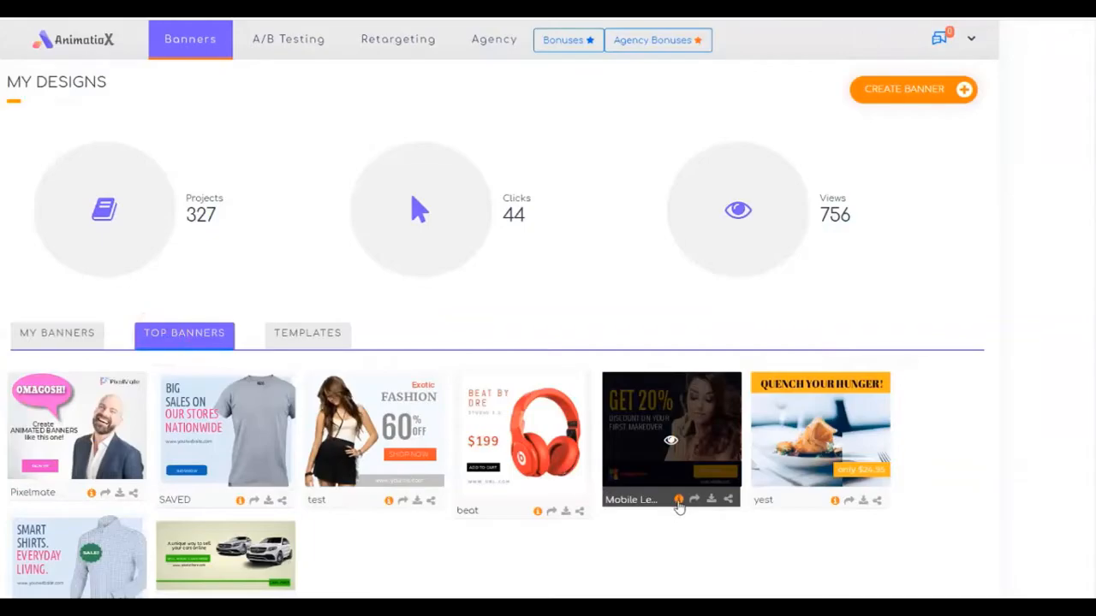
click(678, 500)
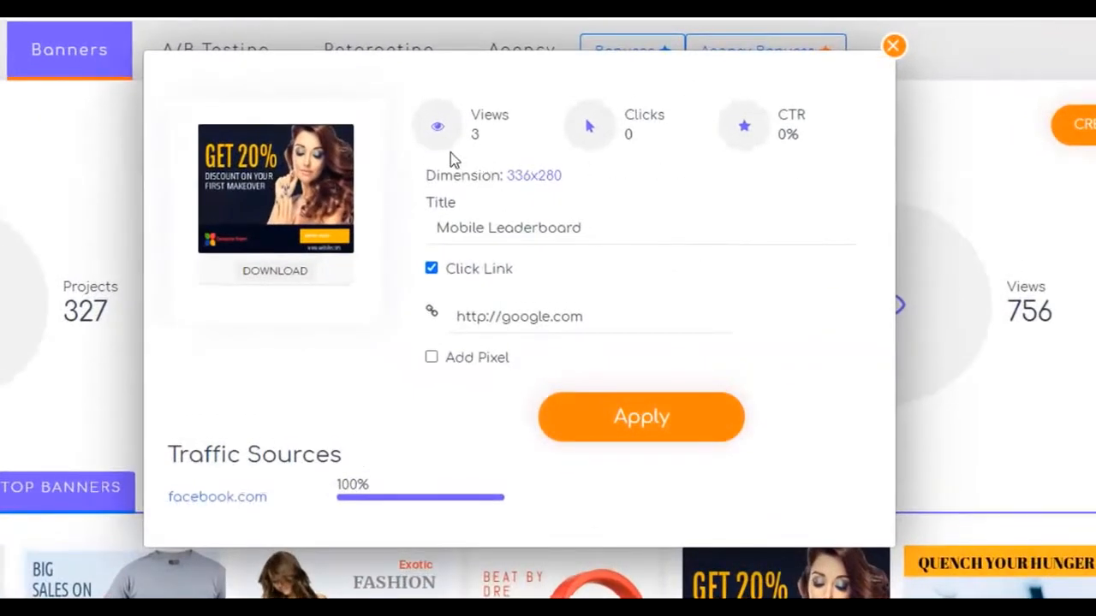
mouse_move(777, 157)
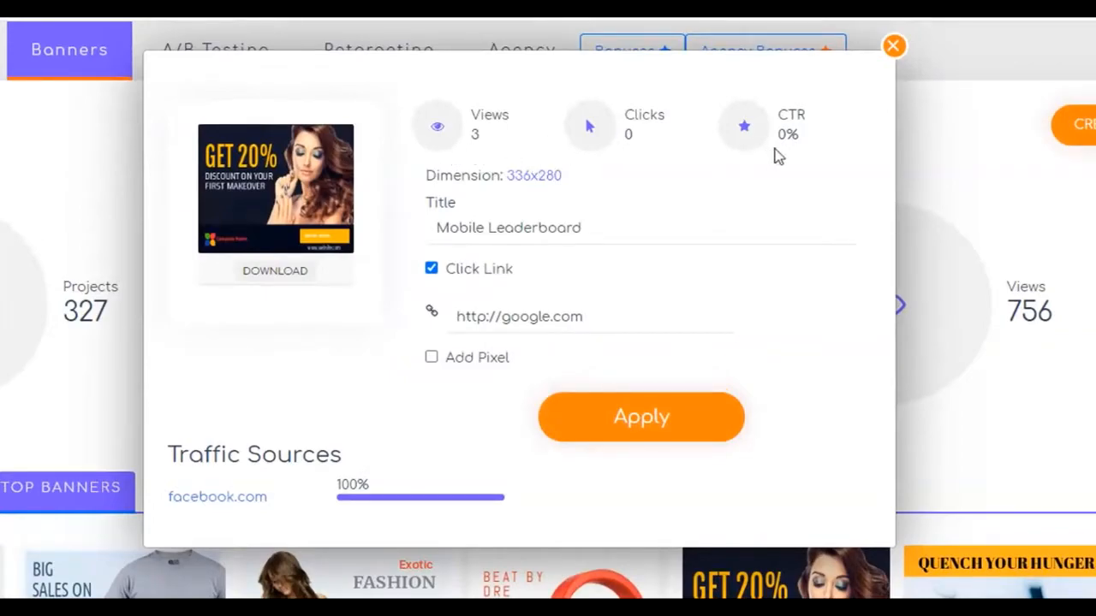
mouse_move(781, 156)
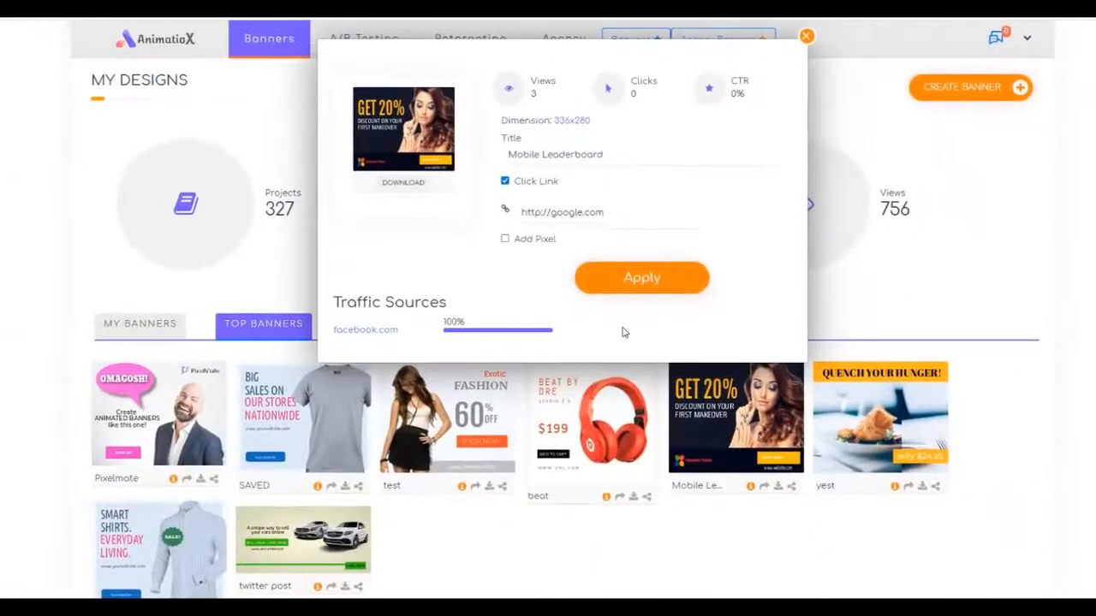
click(805, 36)
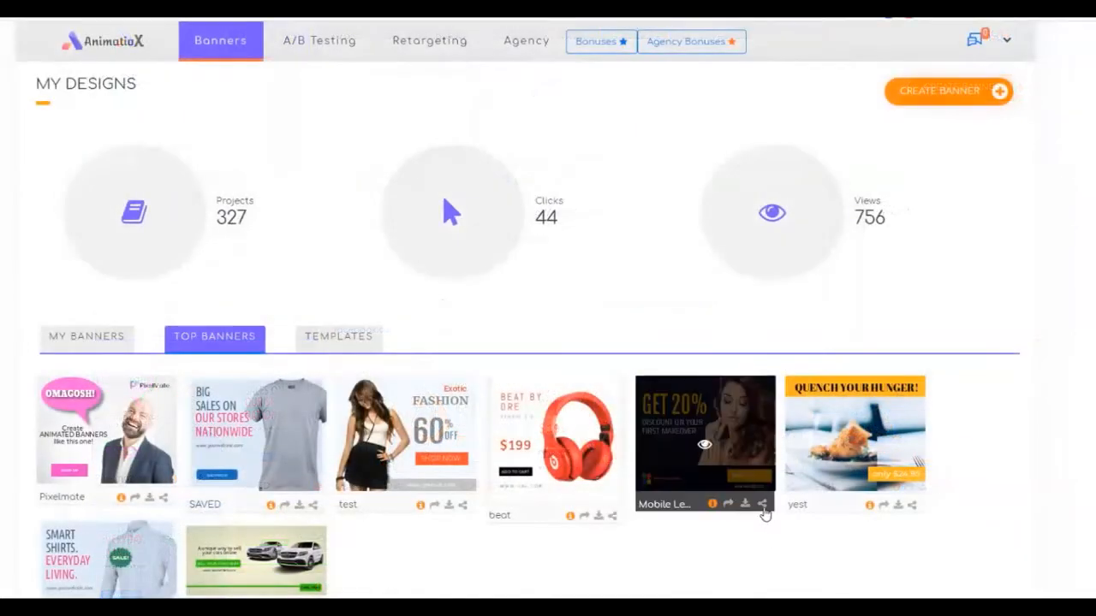
click(761, 504)
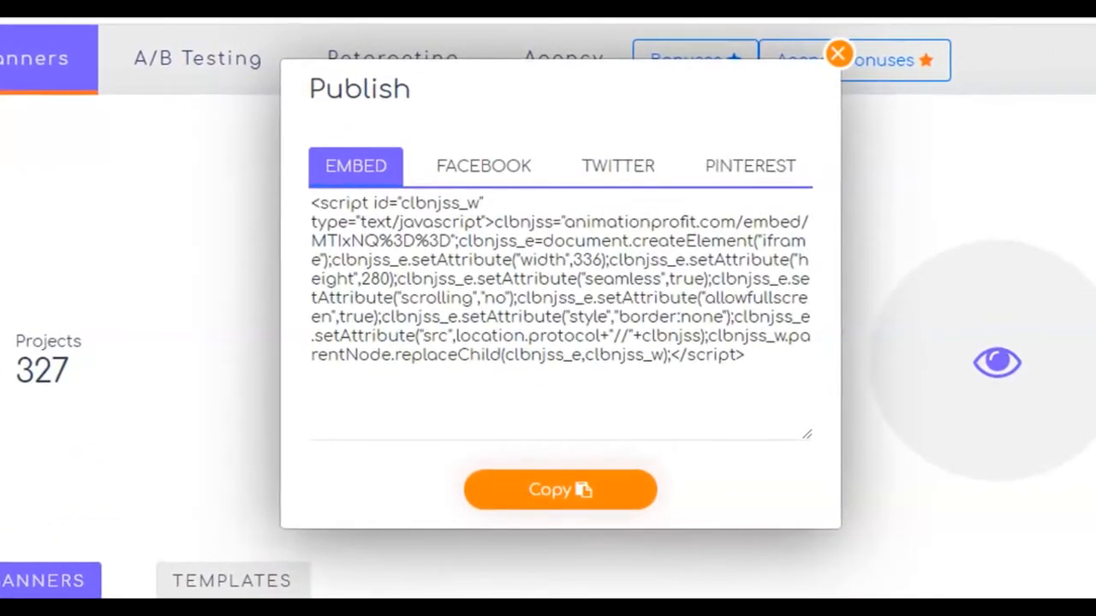
click(837, 53)
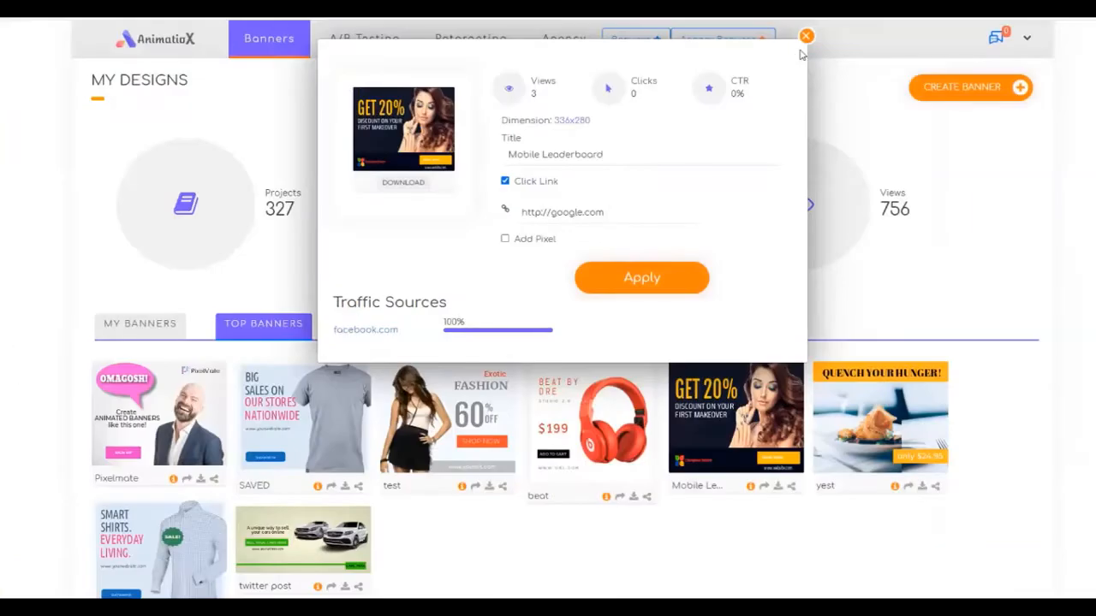
click(806, 36)
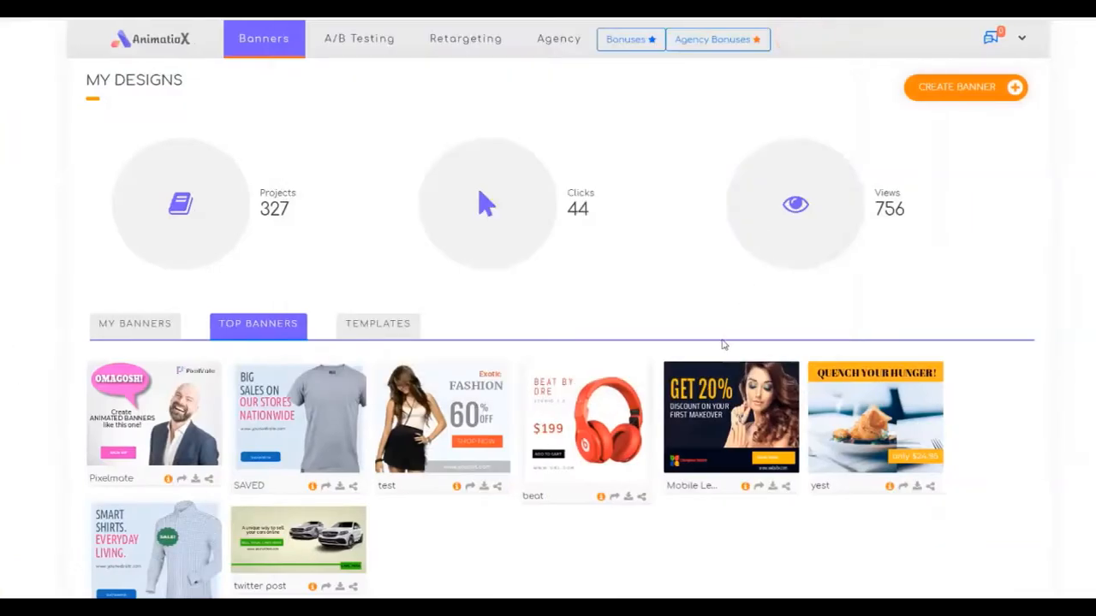